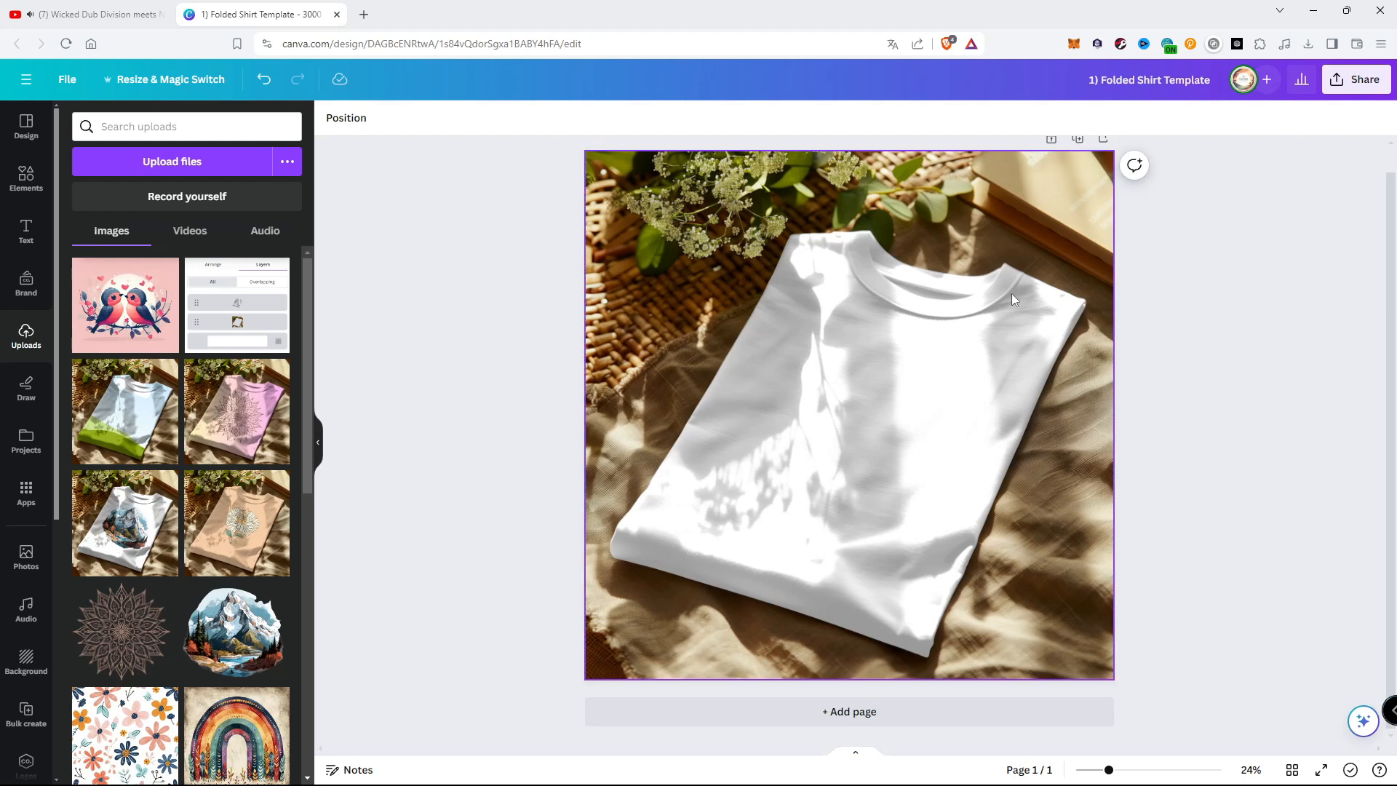
# Step: Upload the transparent mountain illustration from the Library folder into Canva's uploads
pyautogui.click(1186, 220)
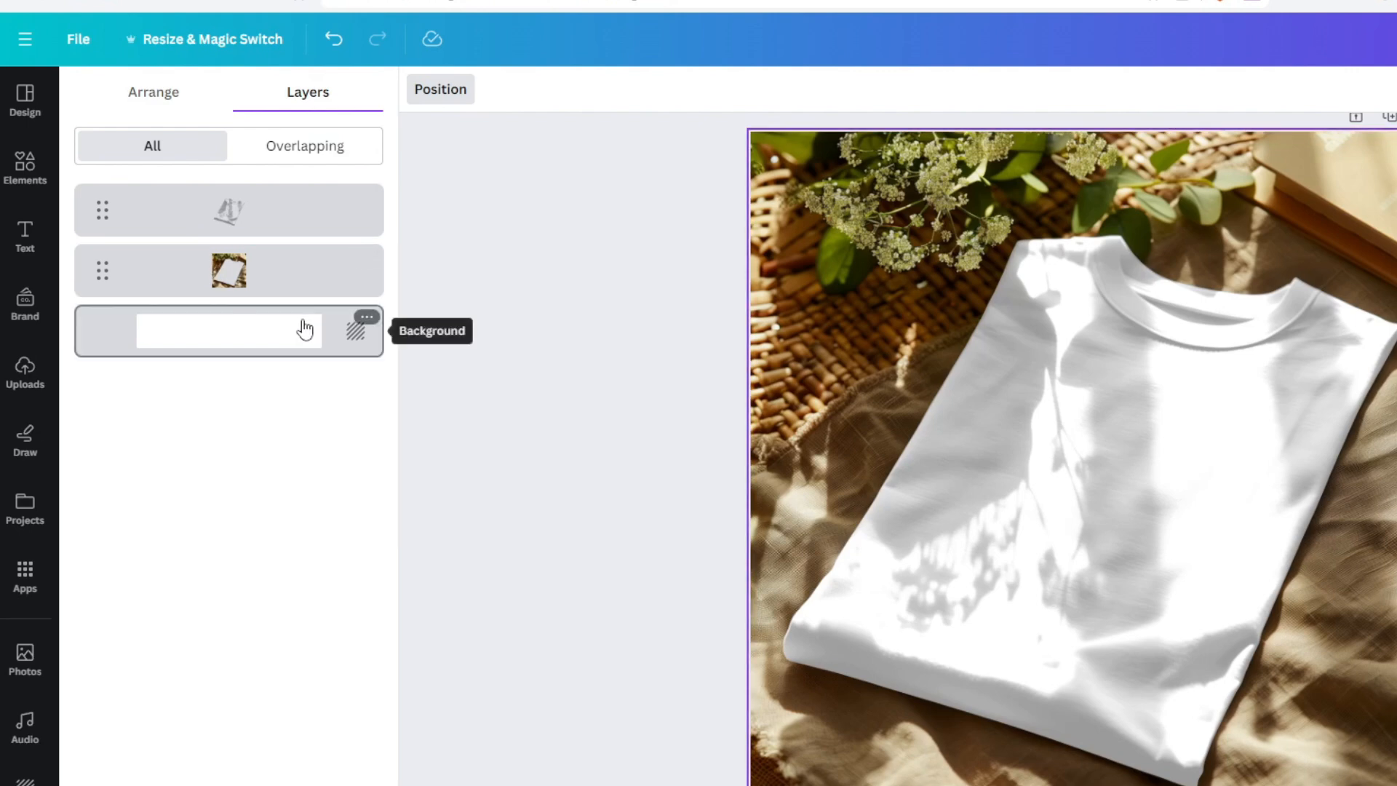
pyautogui.click(25, 364)
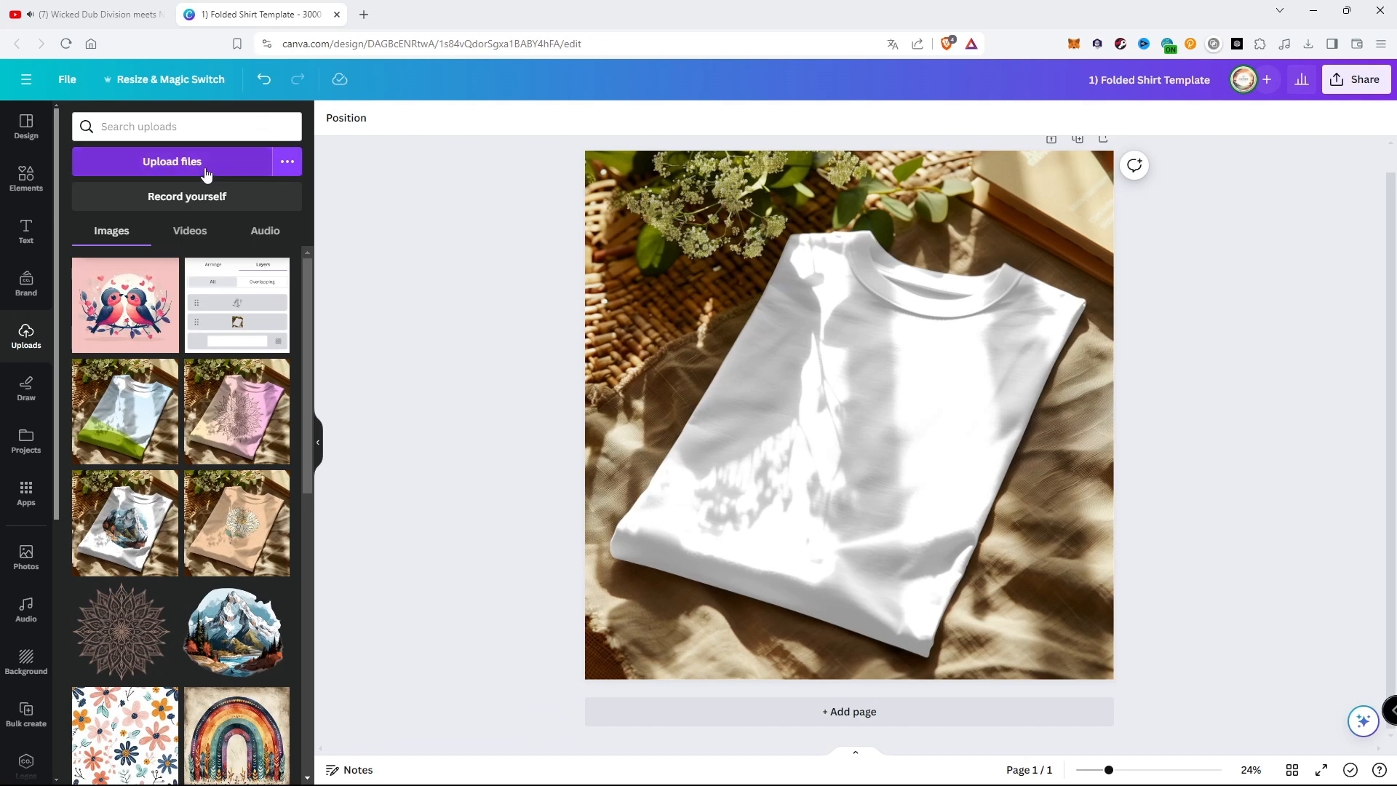
pyautogui.click(172, 162)
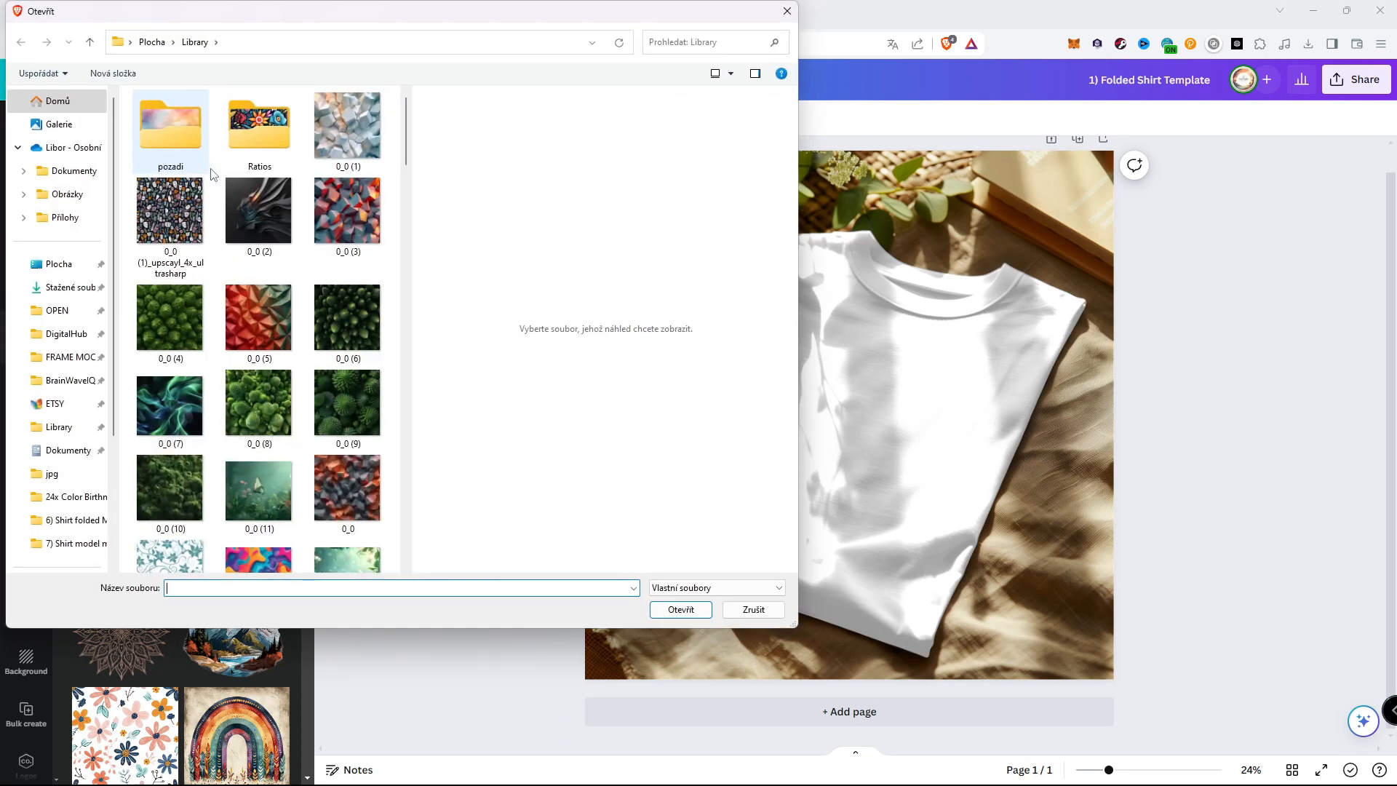
pyautogui.scroll(-3)
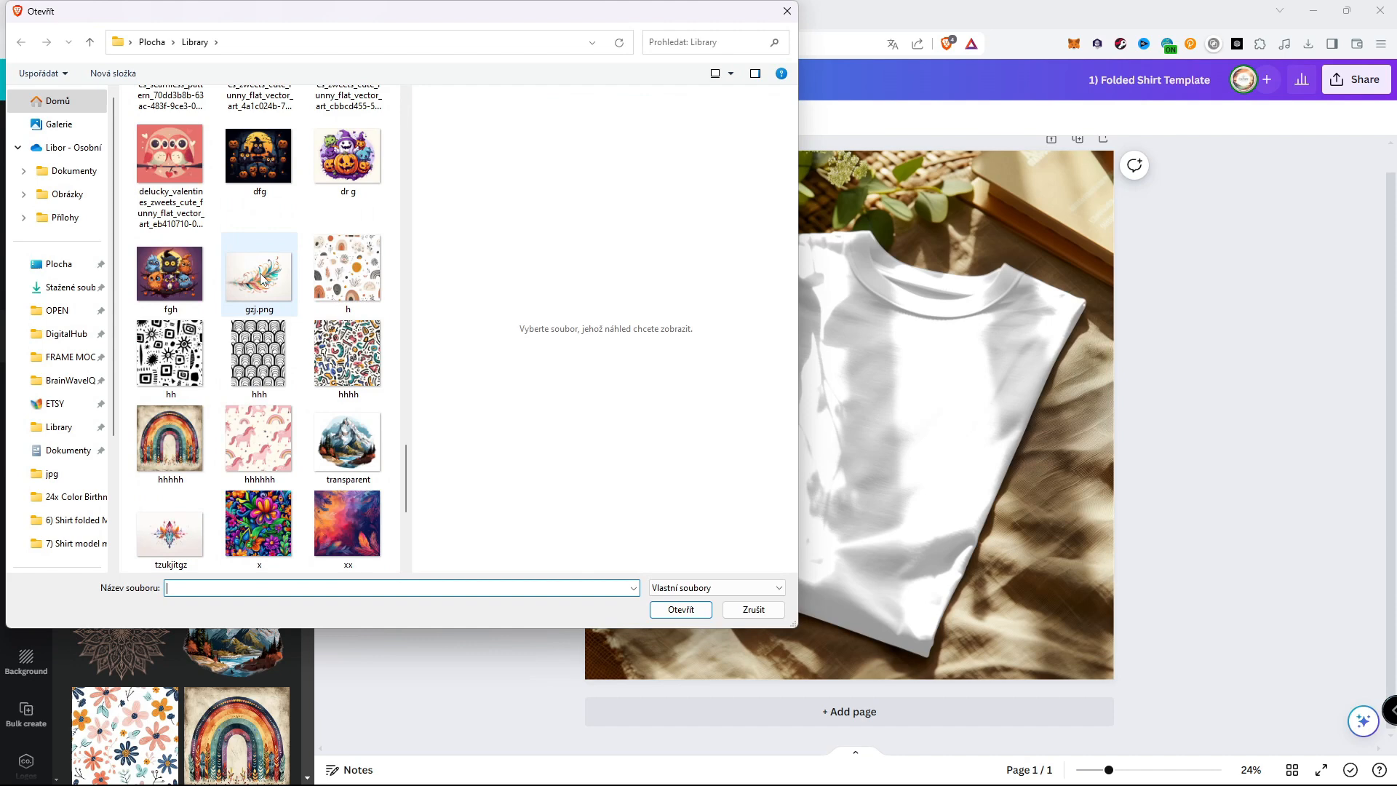
pyautogui.click(347, 436)
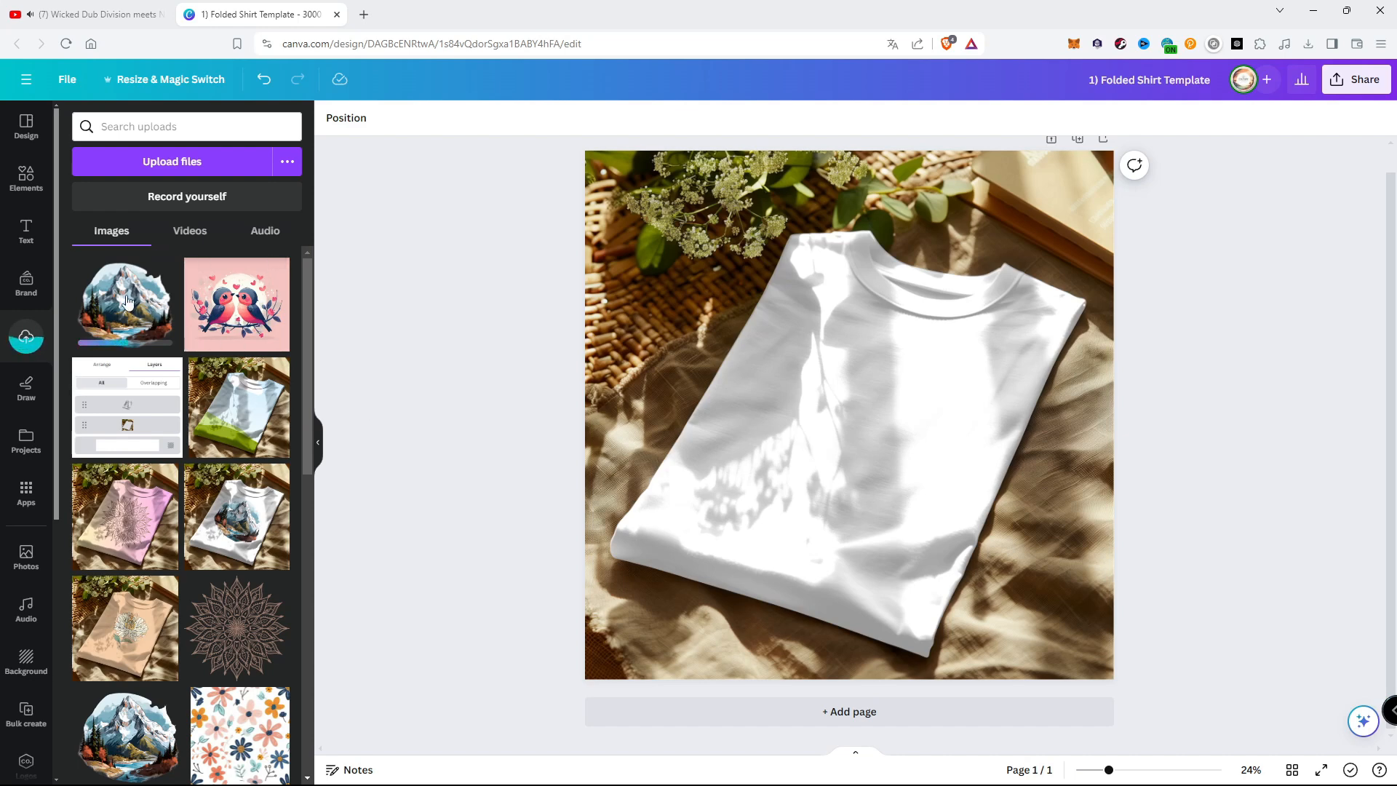
# Step: Place the mountain illustration tilted onto the shirt and send it to the back
pyautogui.click(124, 302)
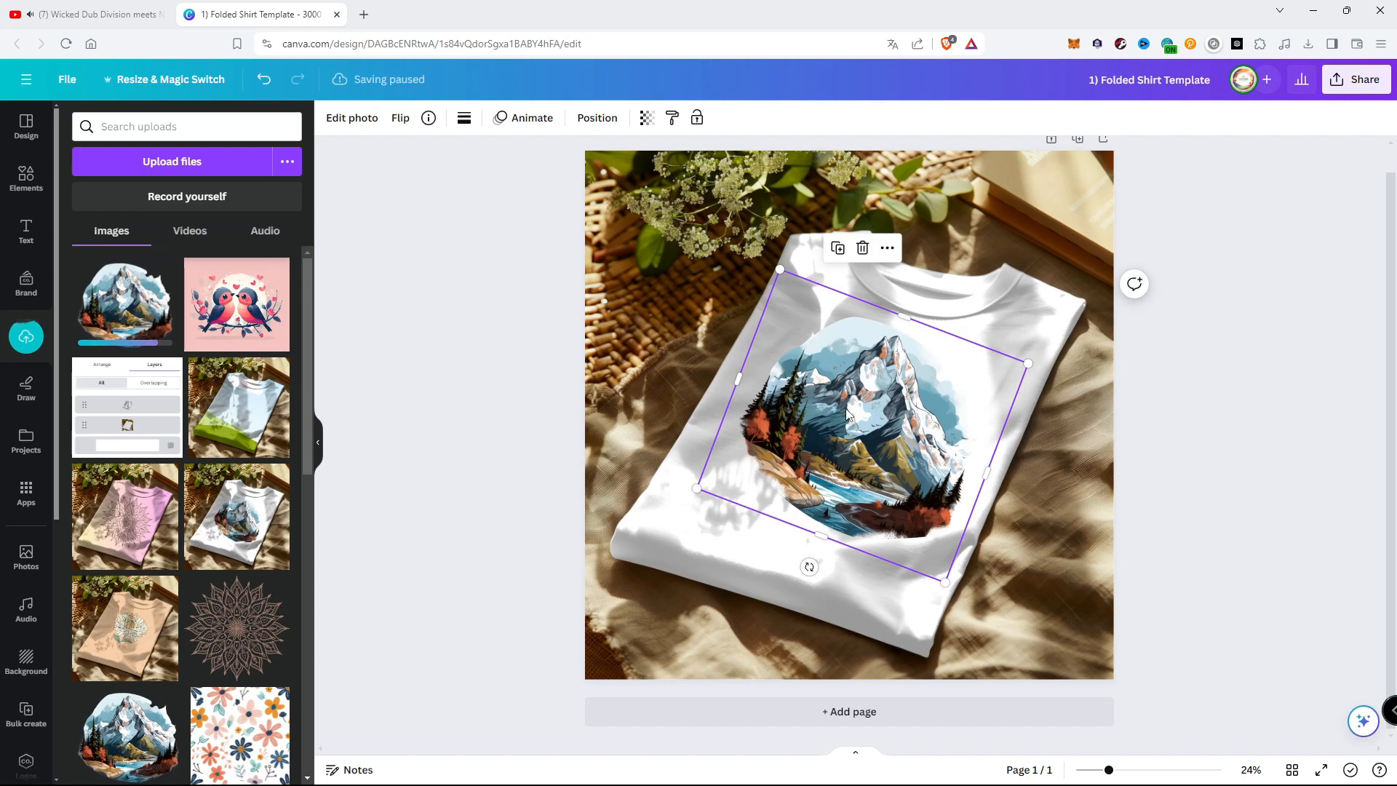
pyautogui.rightClick(846, 414)
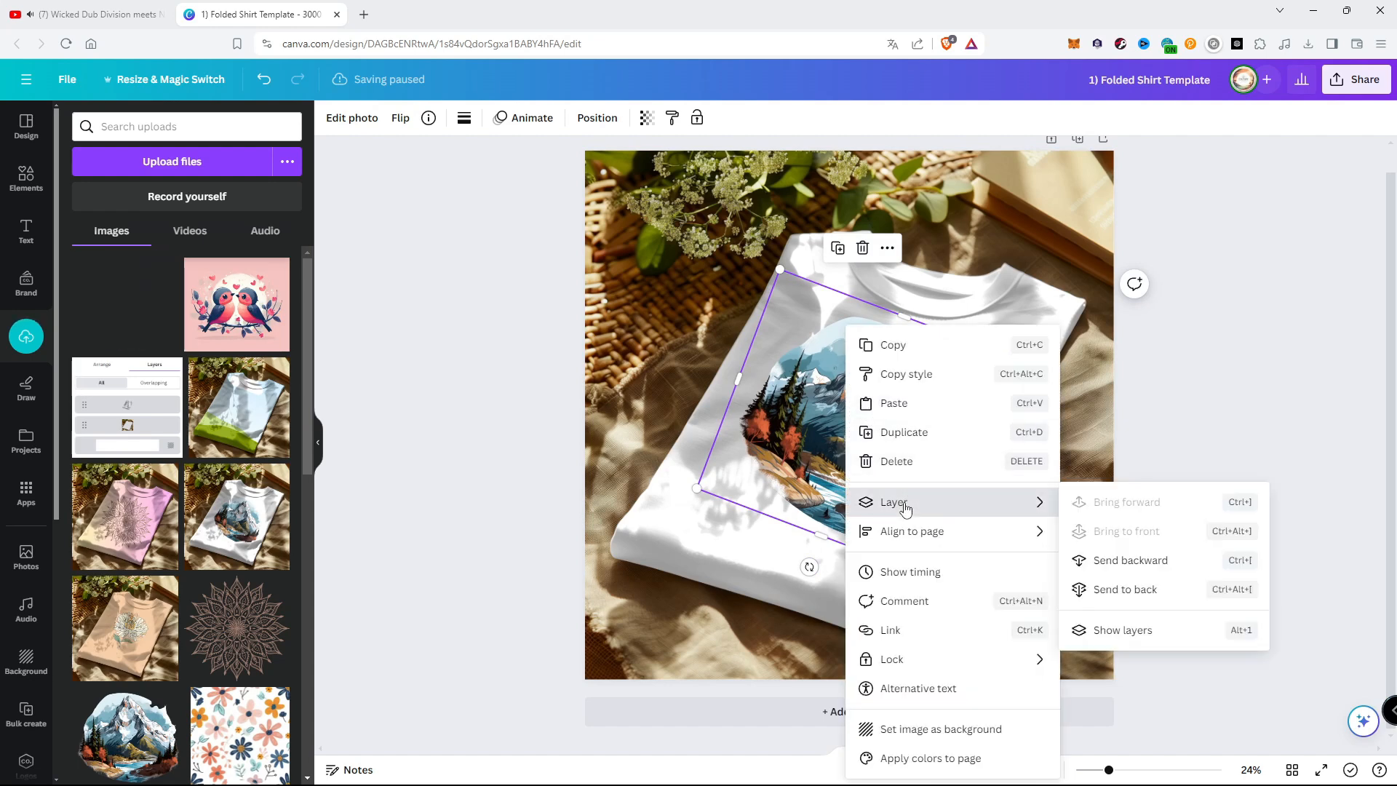
pyautogui.moveTo(1125, 589)
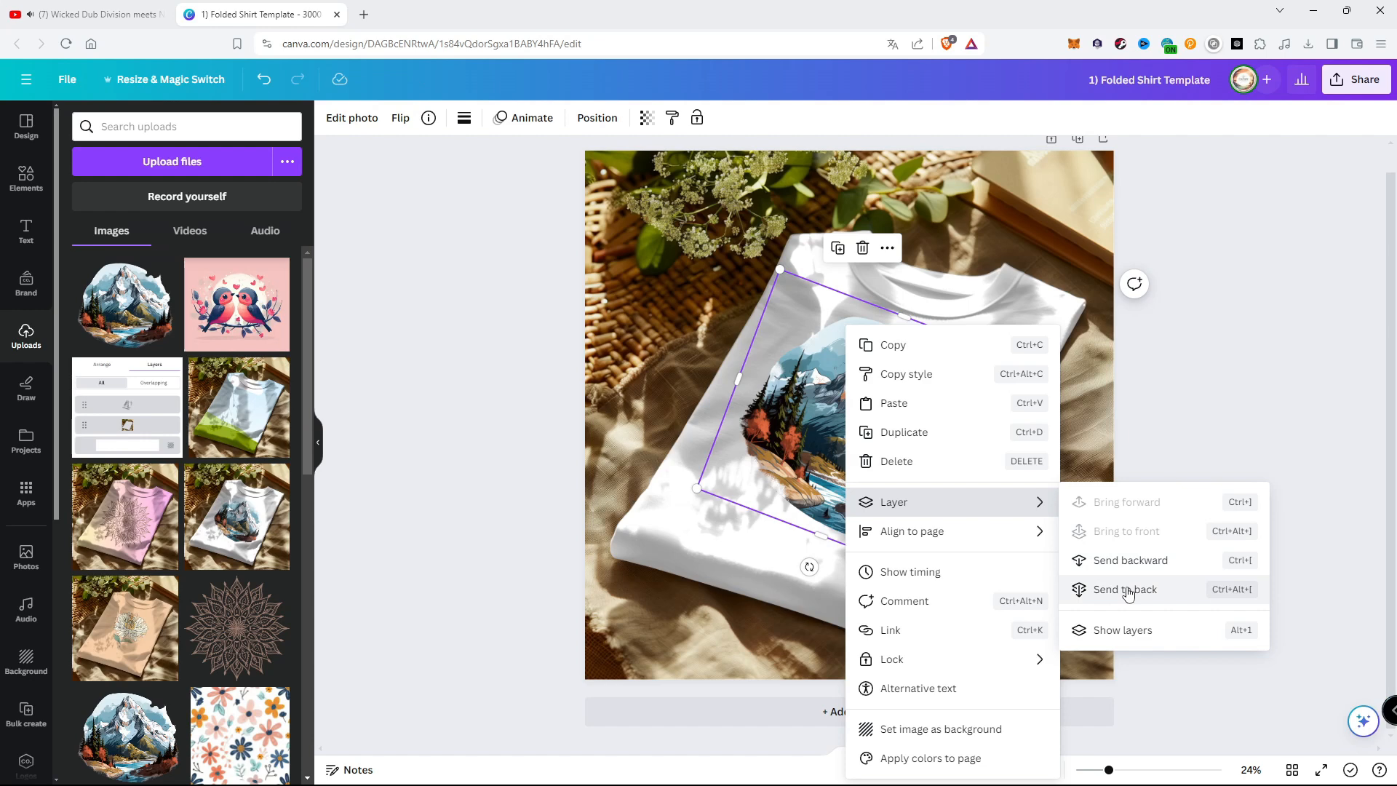
pyautogui.click(1124, 589)
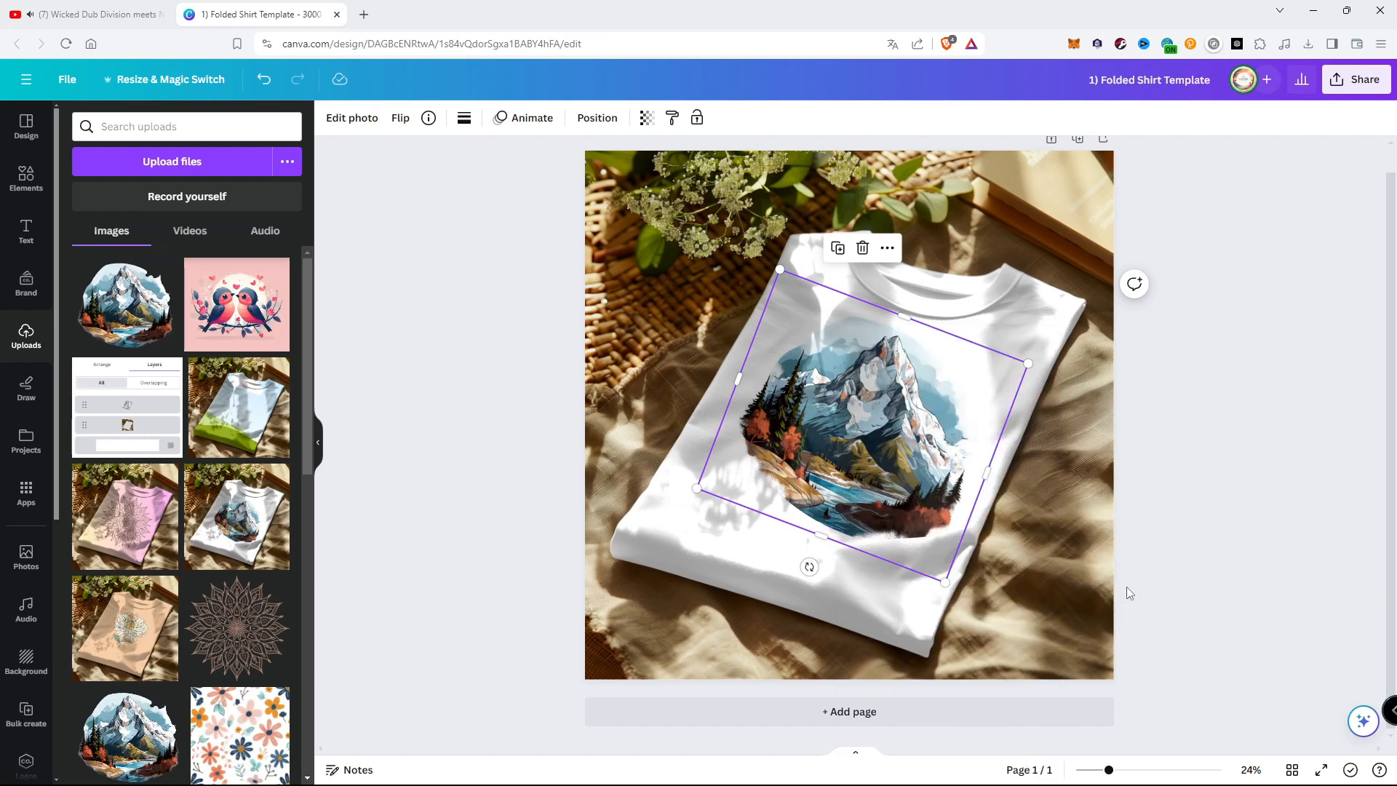
pyautogui.moveTo(646, 118)
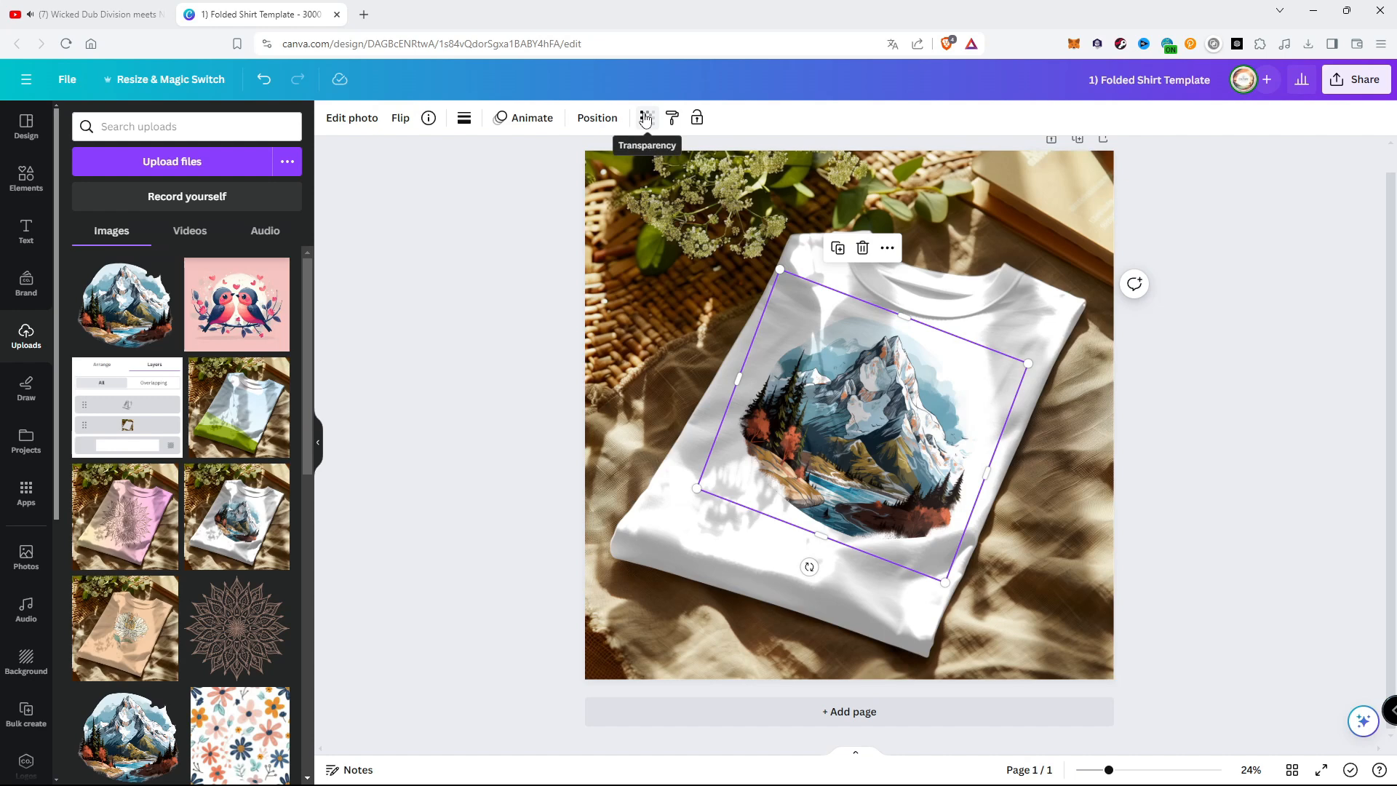
# Step: Set the full-page mockup layer's transparency to 78
pyautogui.click(646, 118)
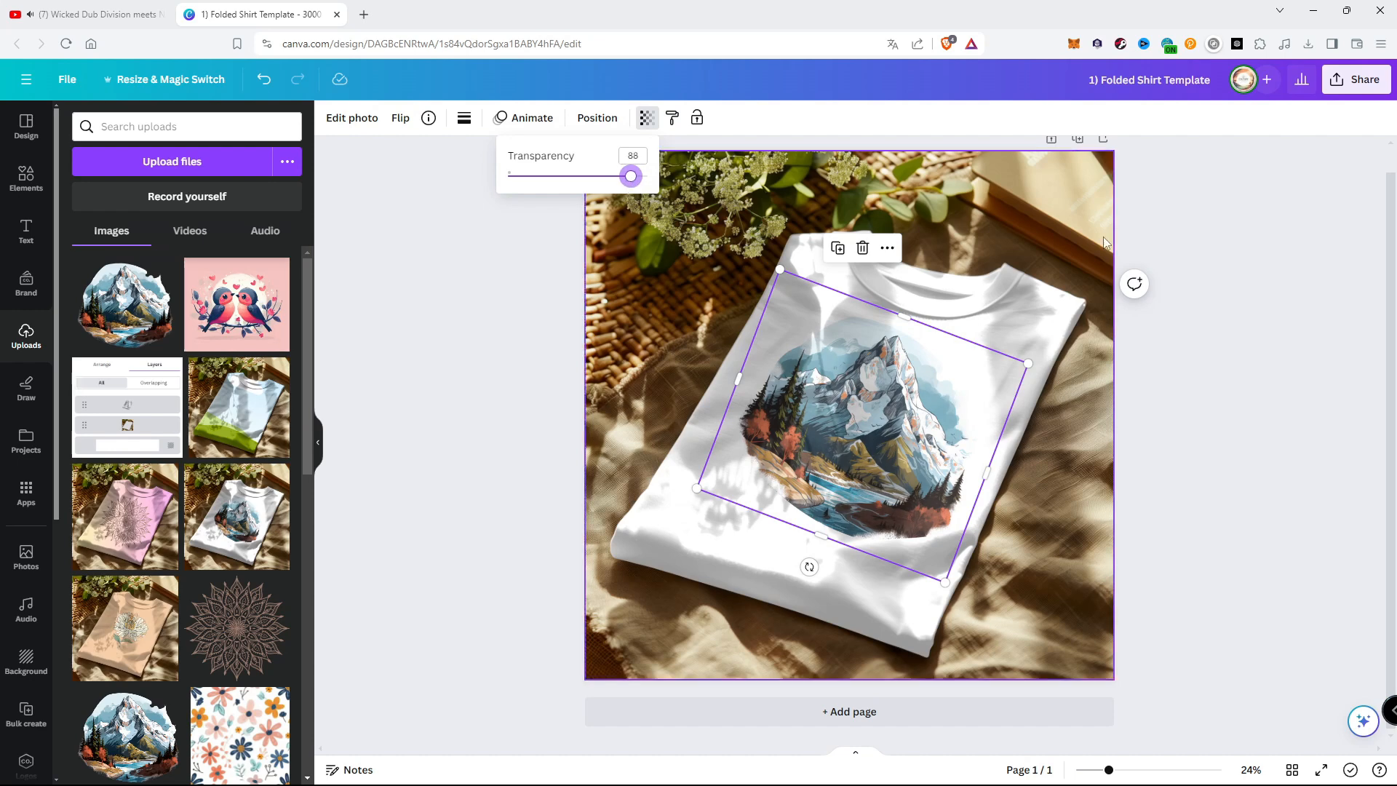
pyautogui.click(691, 234)
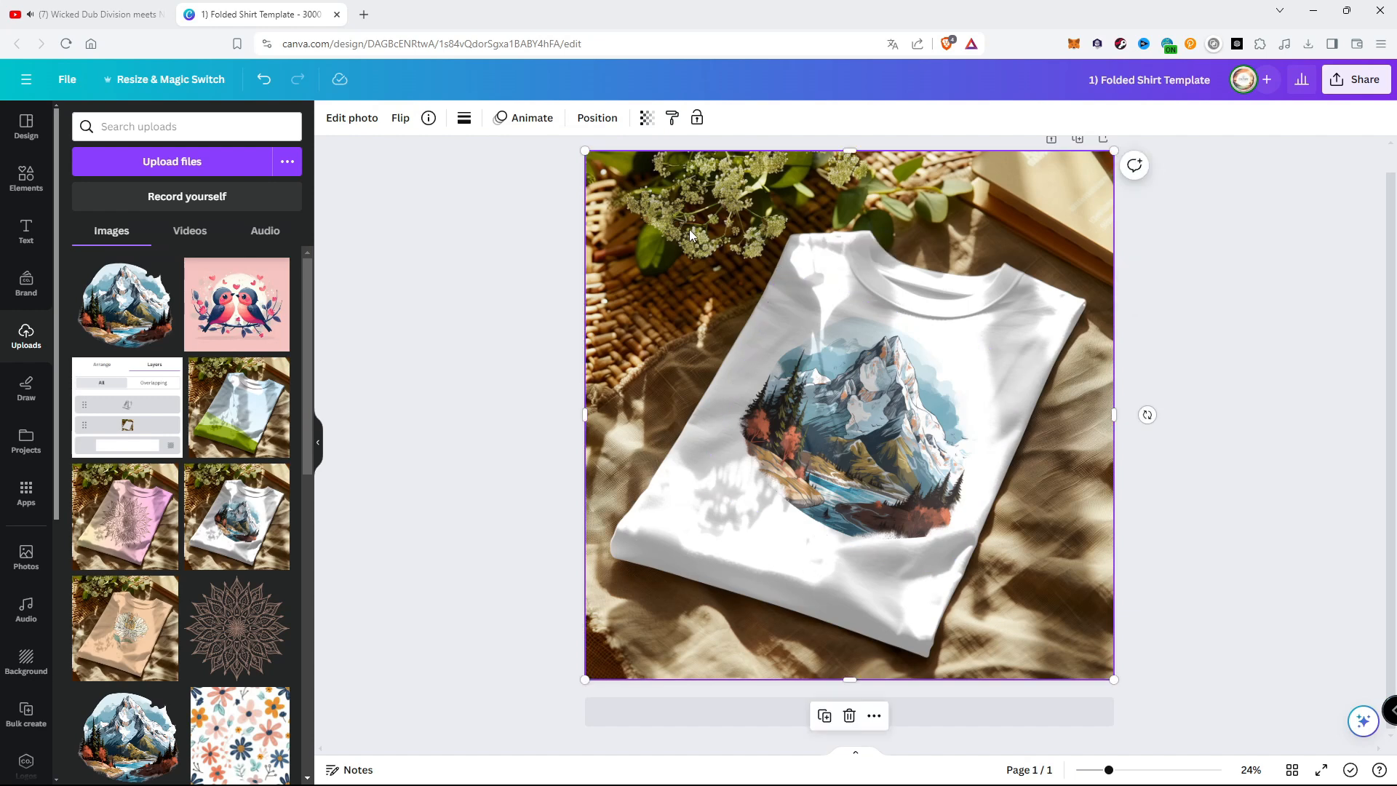
pyautogui.click(646, 117)
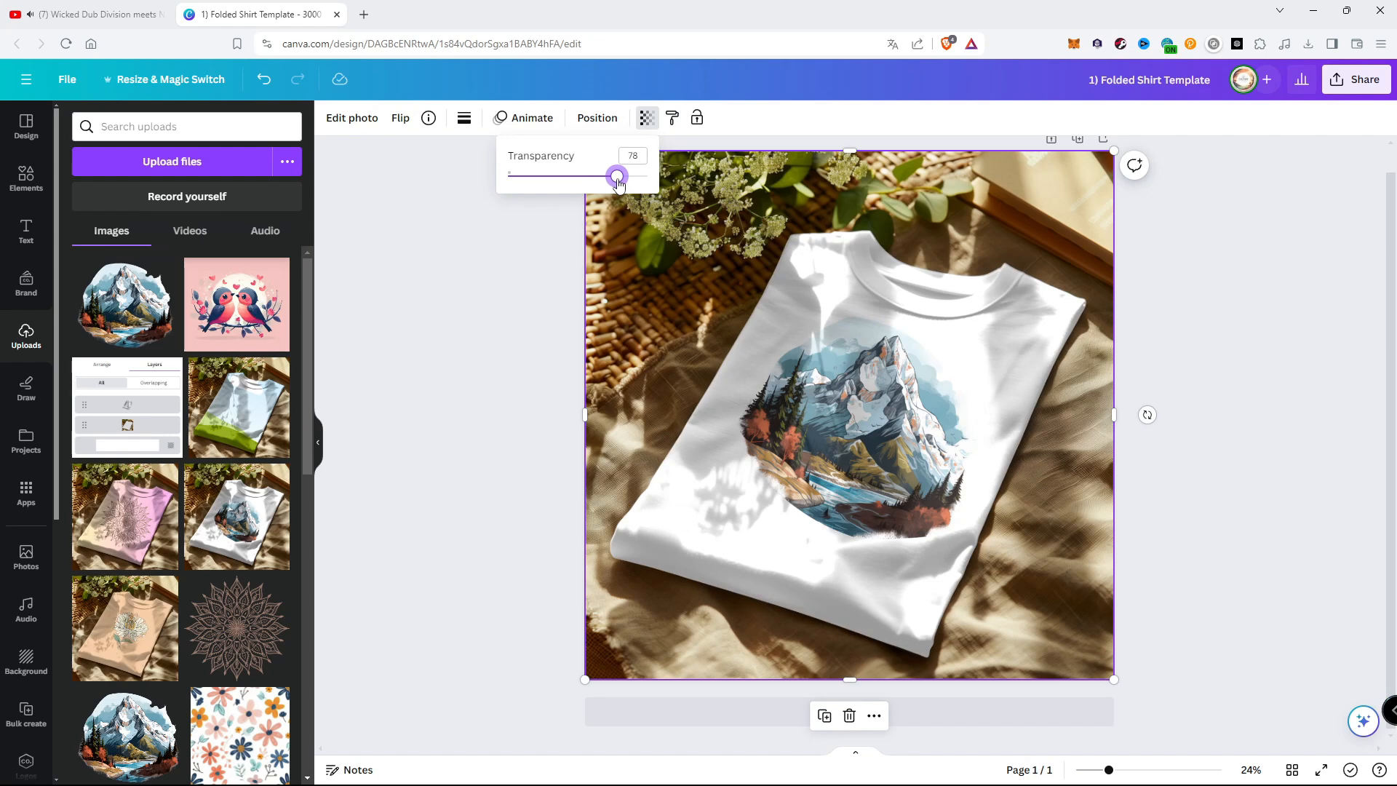
pyautogui.moveTo(552, 211)
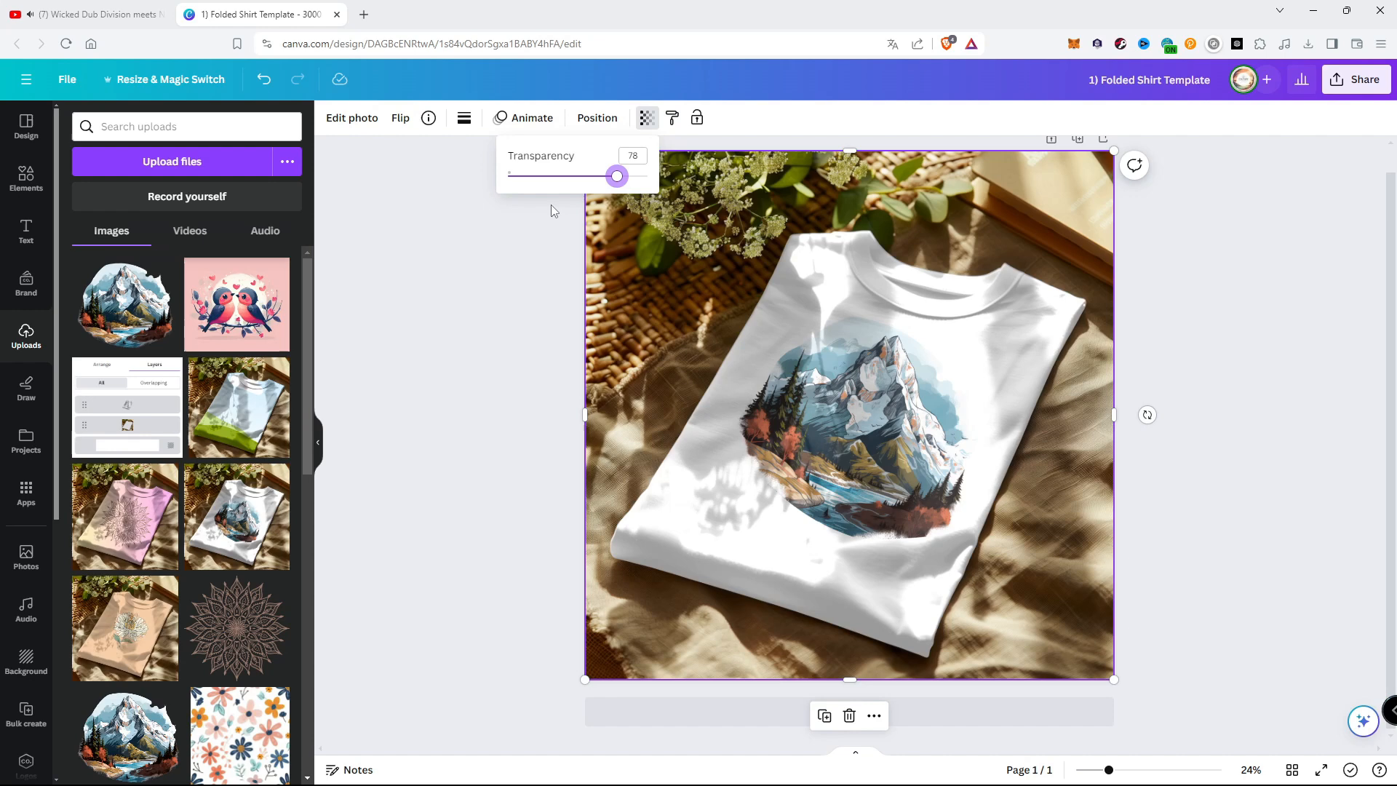
pyautogui.click(550, 211)
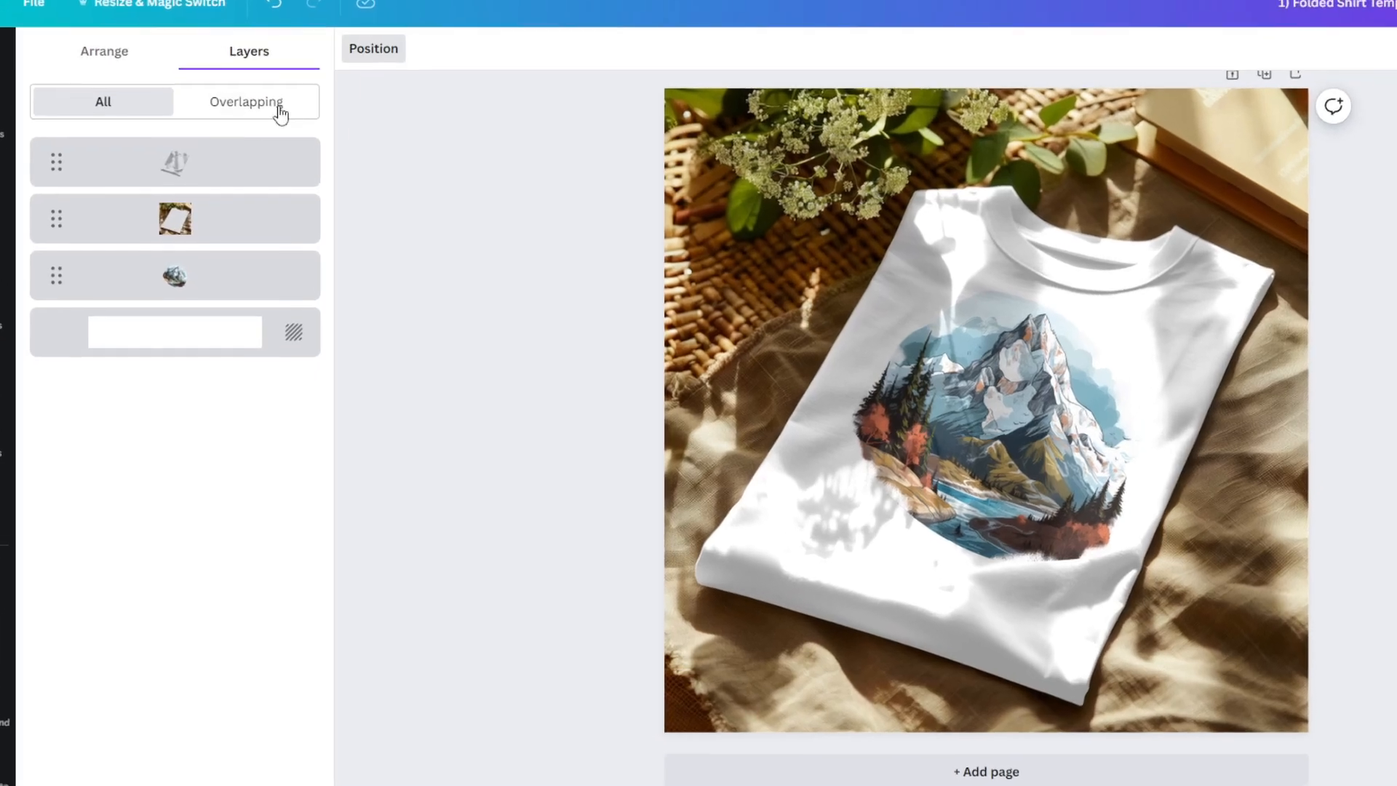
# Step: Try yellow, red and a custom colour on the shirt's background layer
pyautogui.click(174, 323)
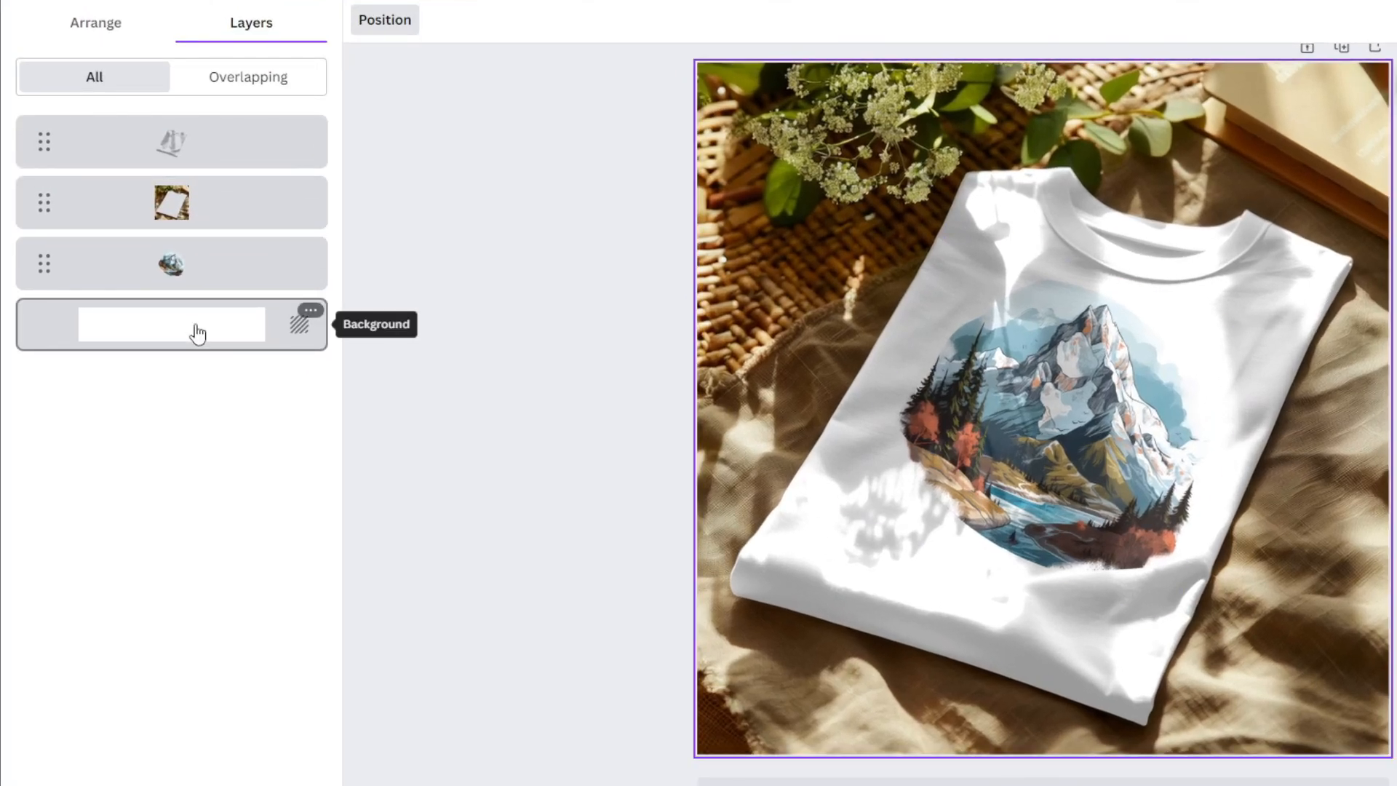
pyautogui.click(171, 323)
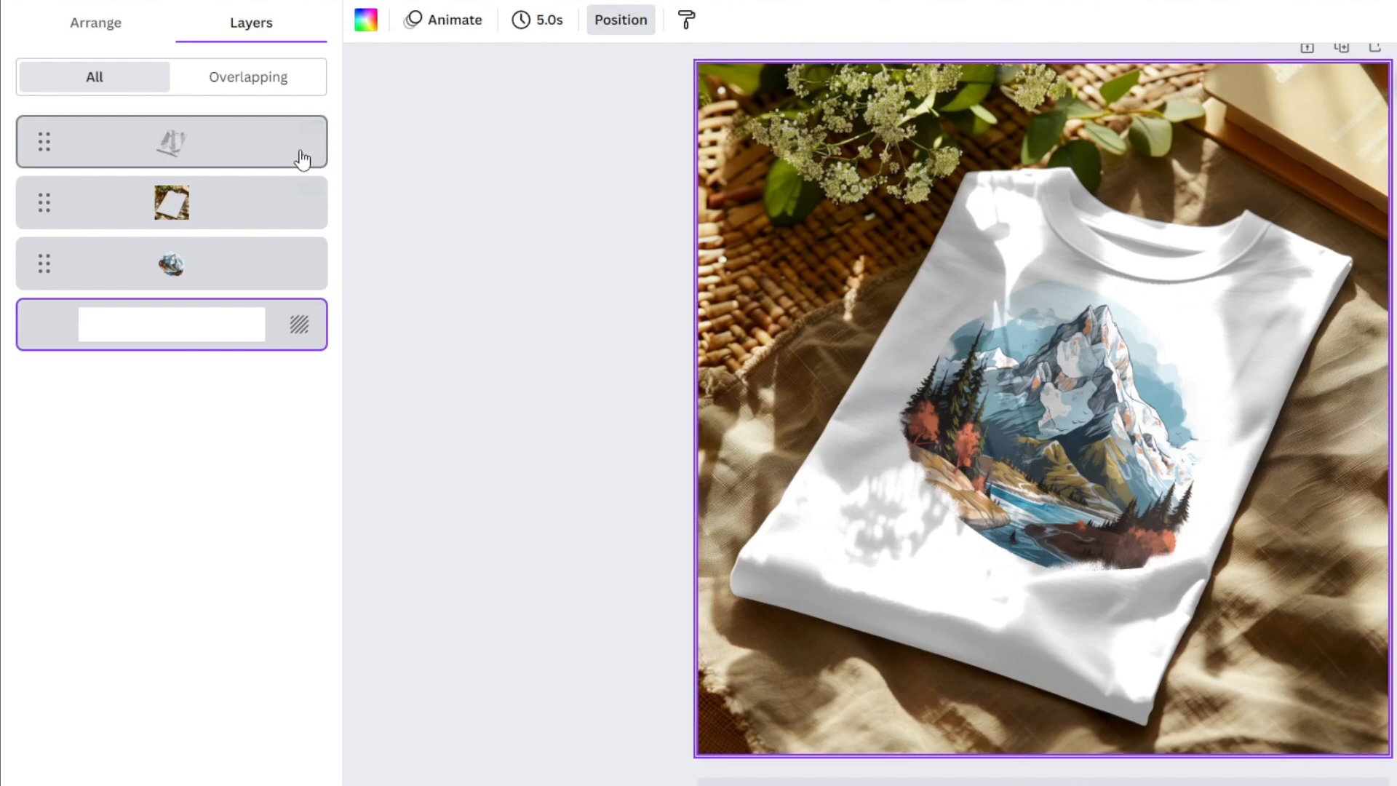
pyautogui.moveTo(366, 19)
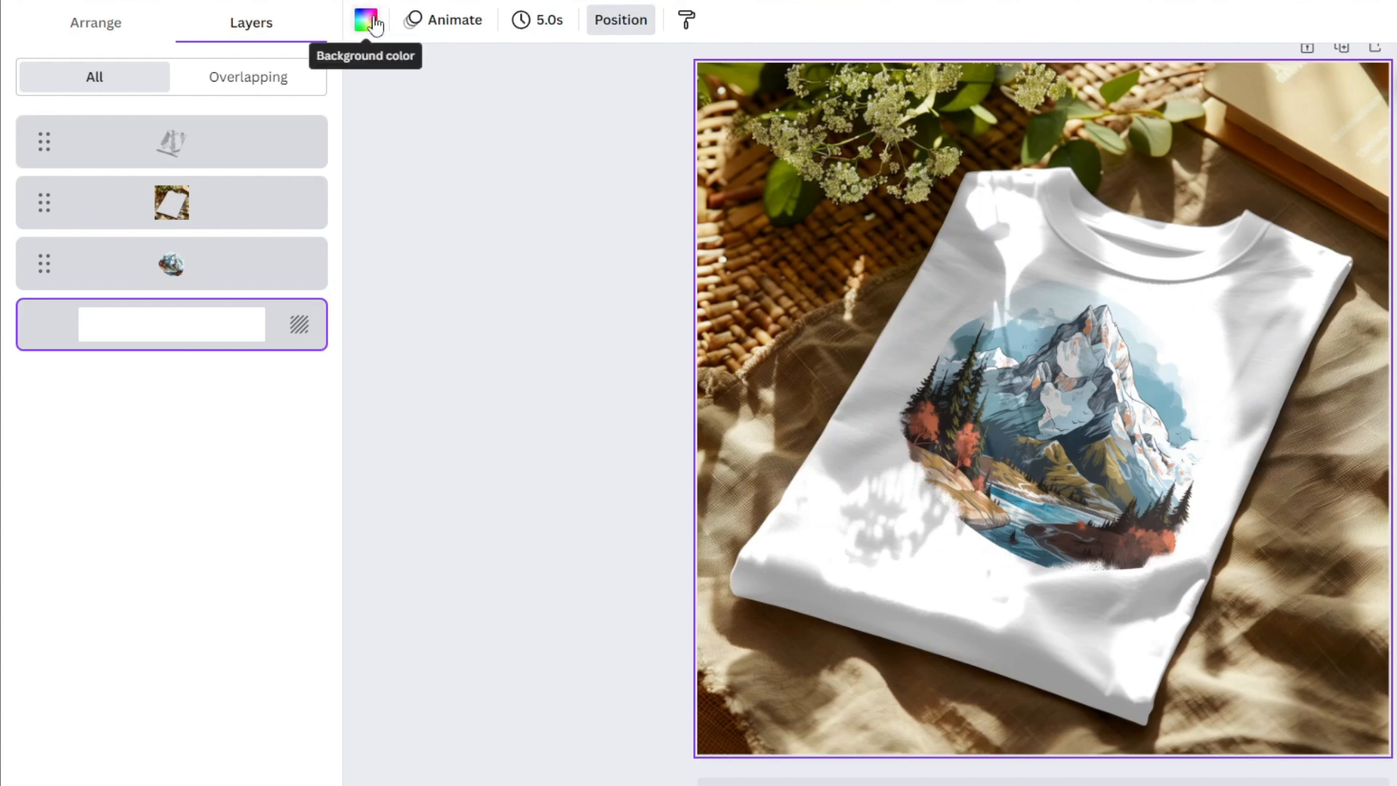
pyautogui.click(364, 20)
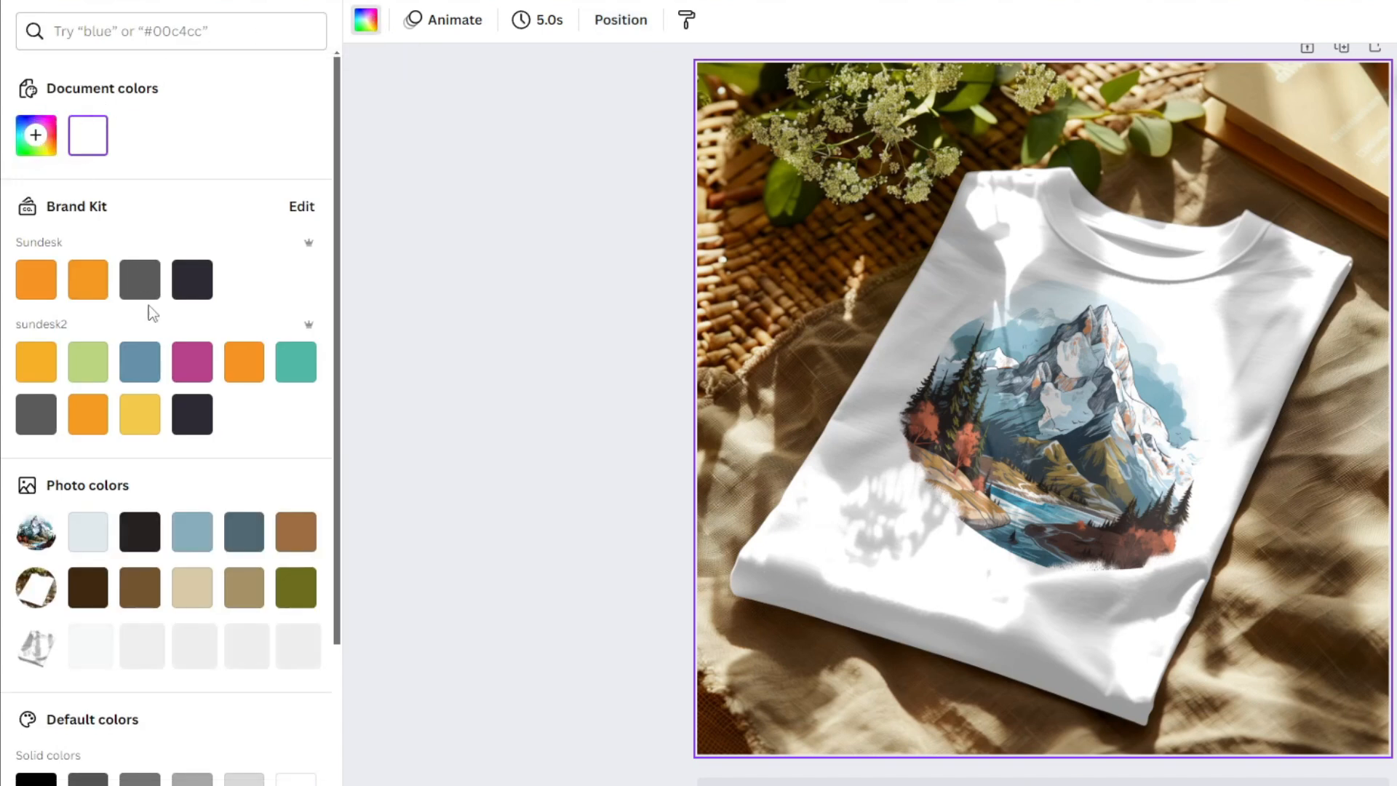
pyautogui.scroll(-3)
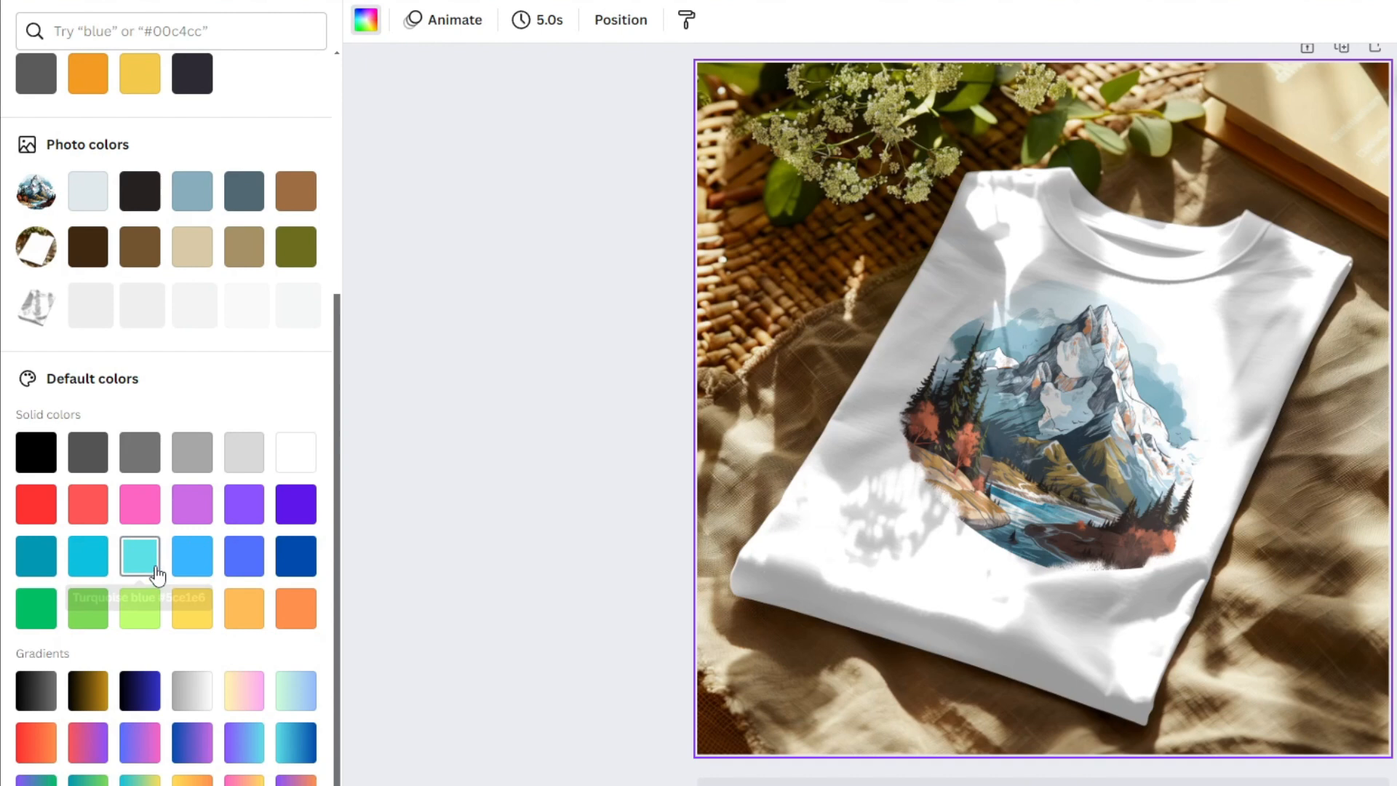
pyautogui.click(192, 608)
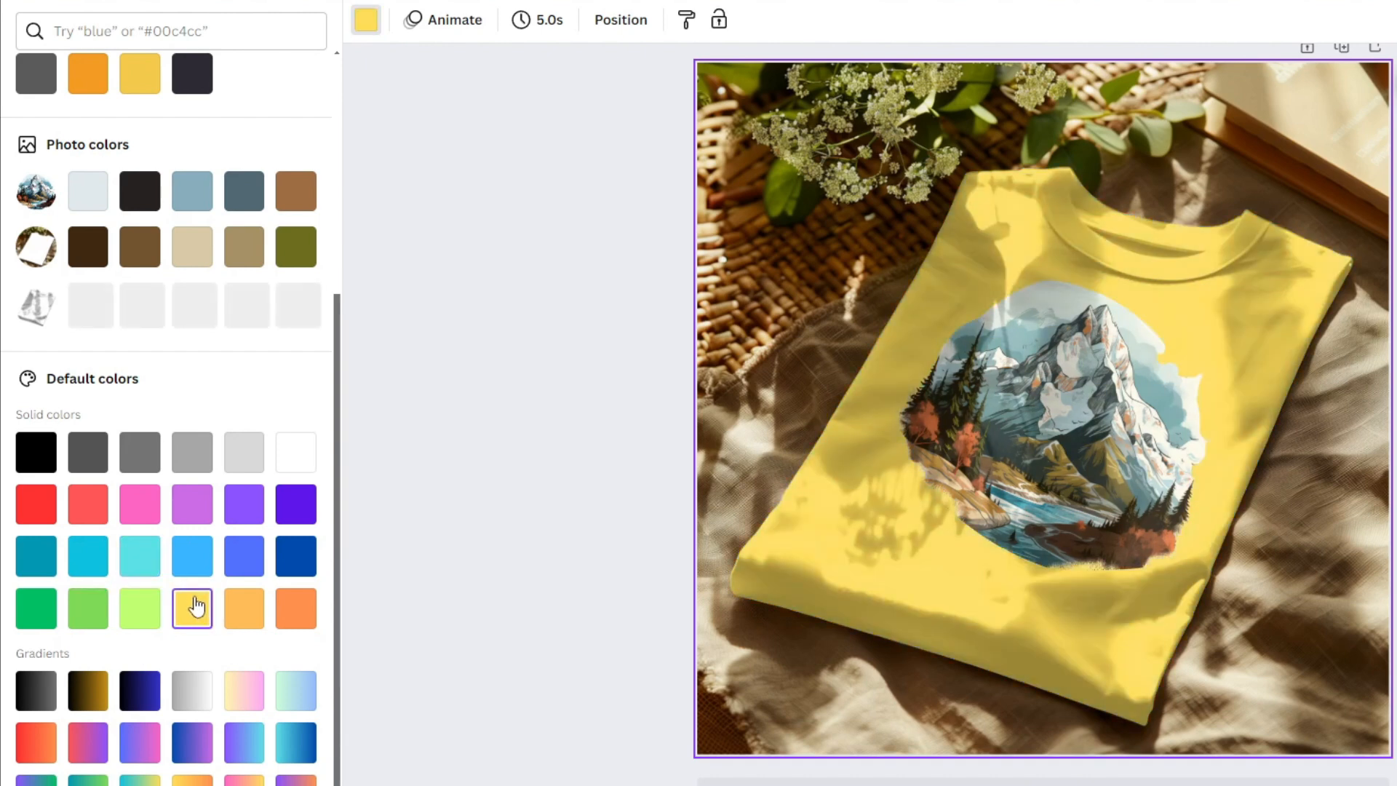
pyautogui.click(296, 504)
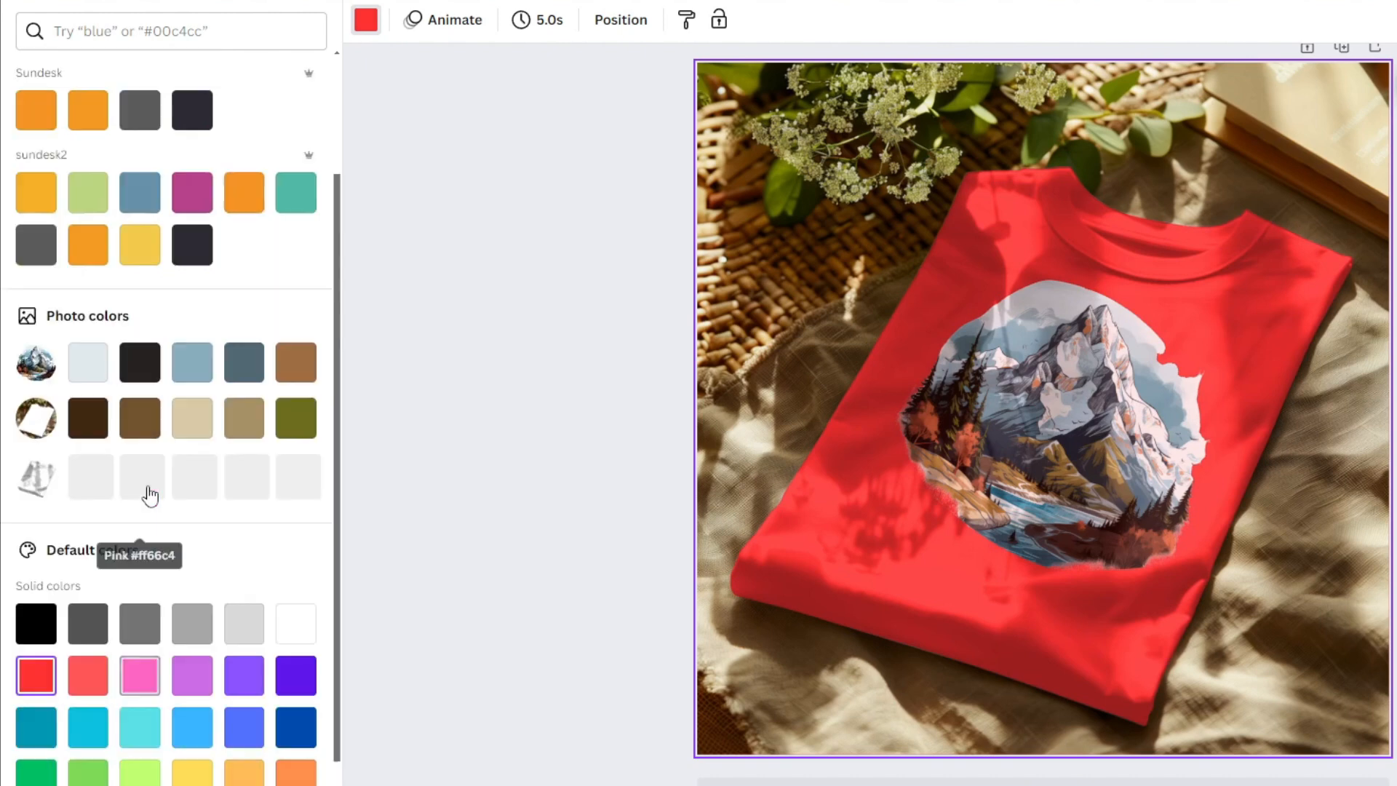
pyautogui.scroll(3)
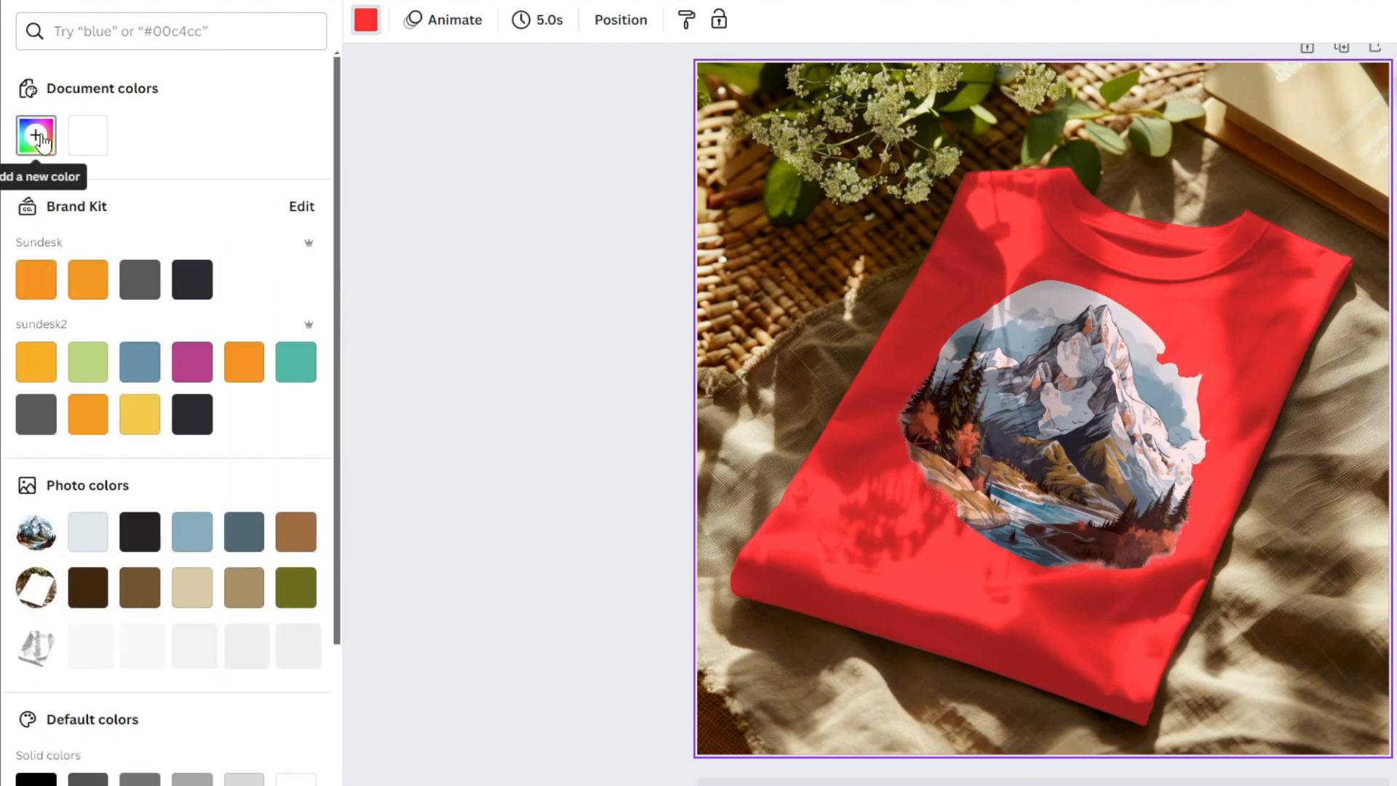
pyautogui.click(35, 135)
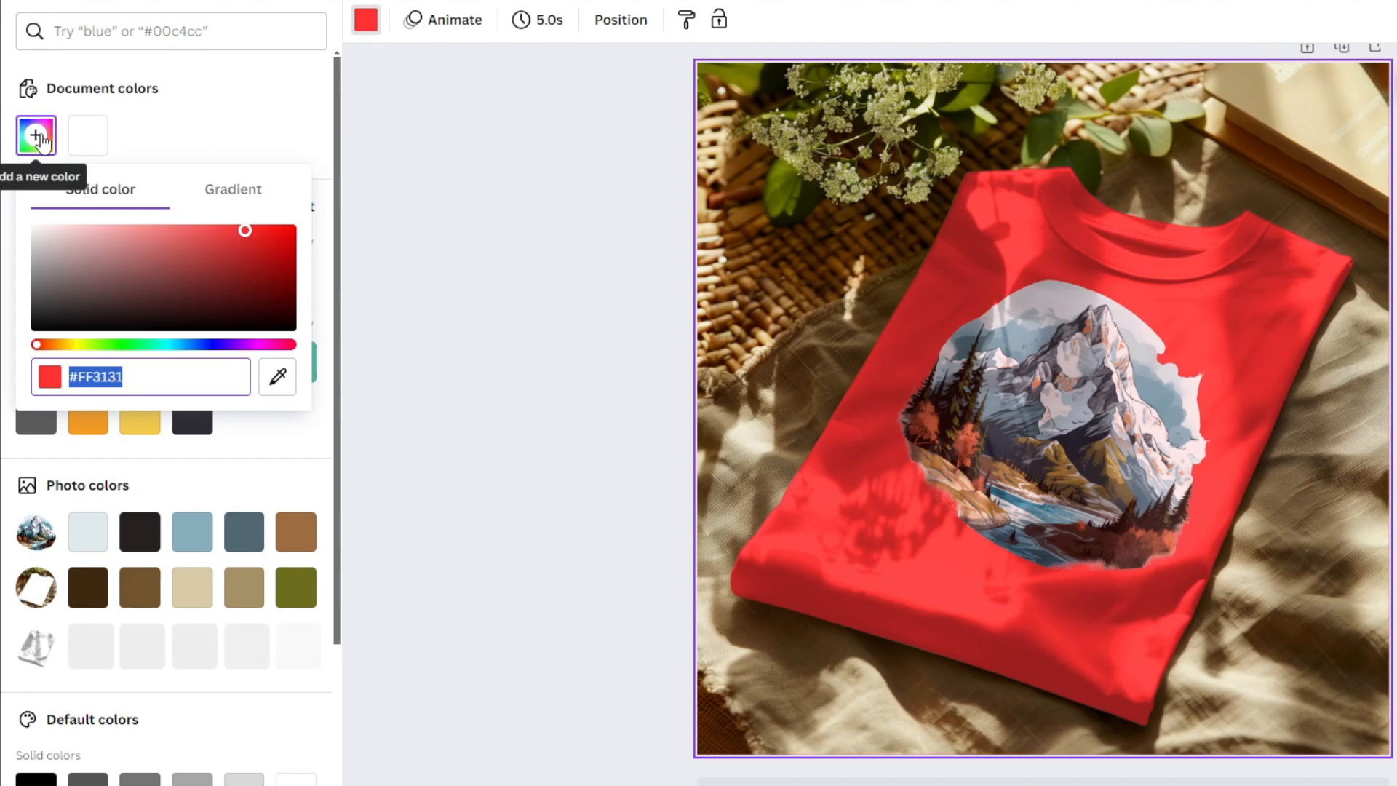
pyautogui.moveTo(245, 231); pyautogui.dragTo(161, 236)
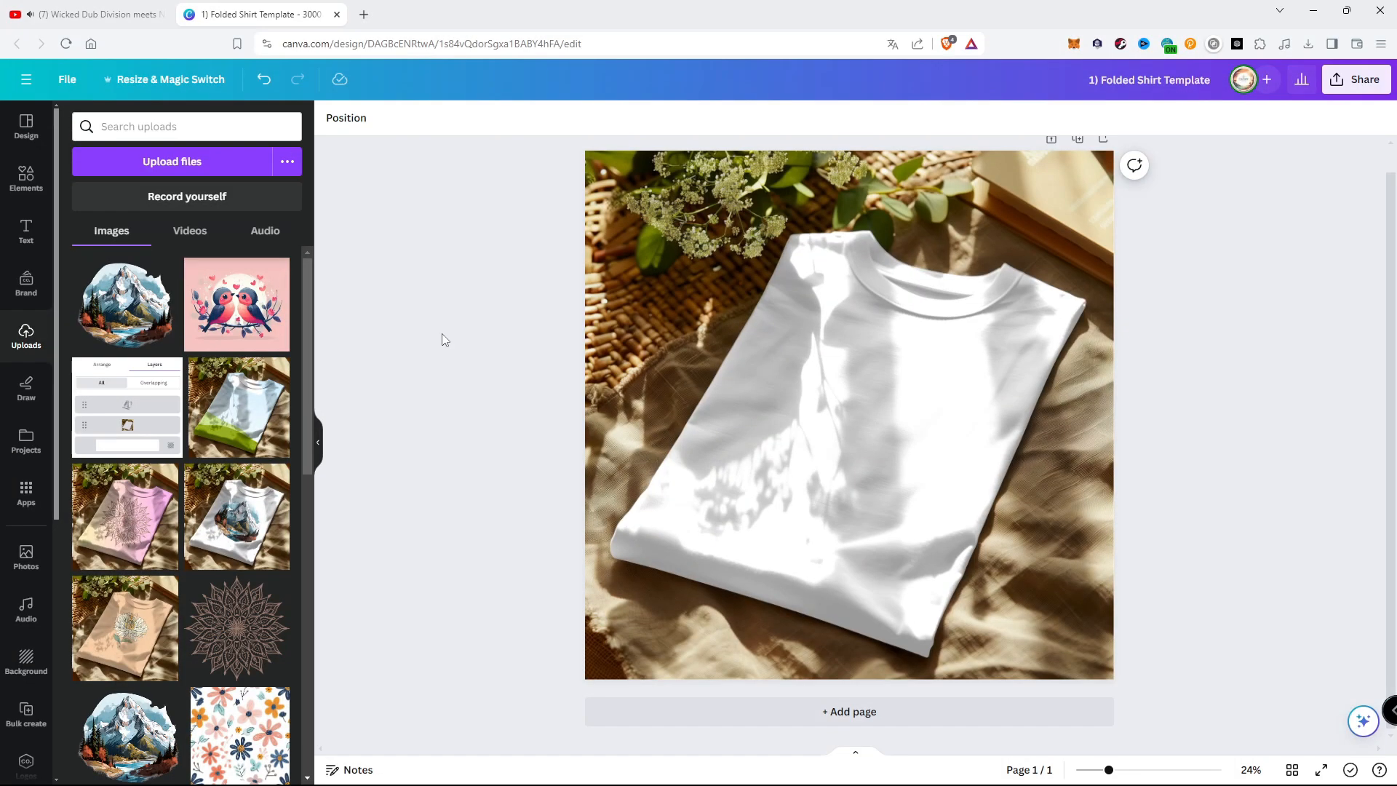
pyautogui.moveTo(238, 304)
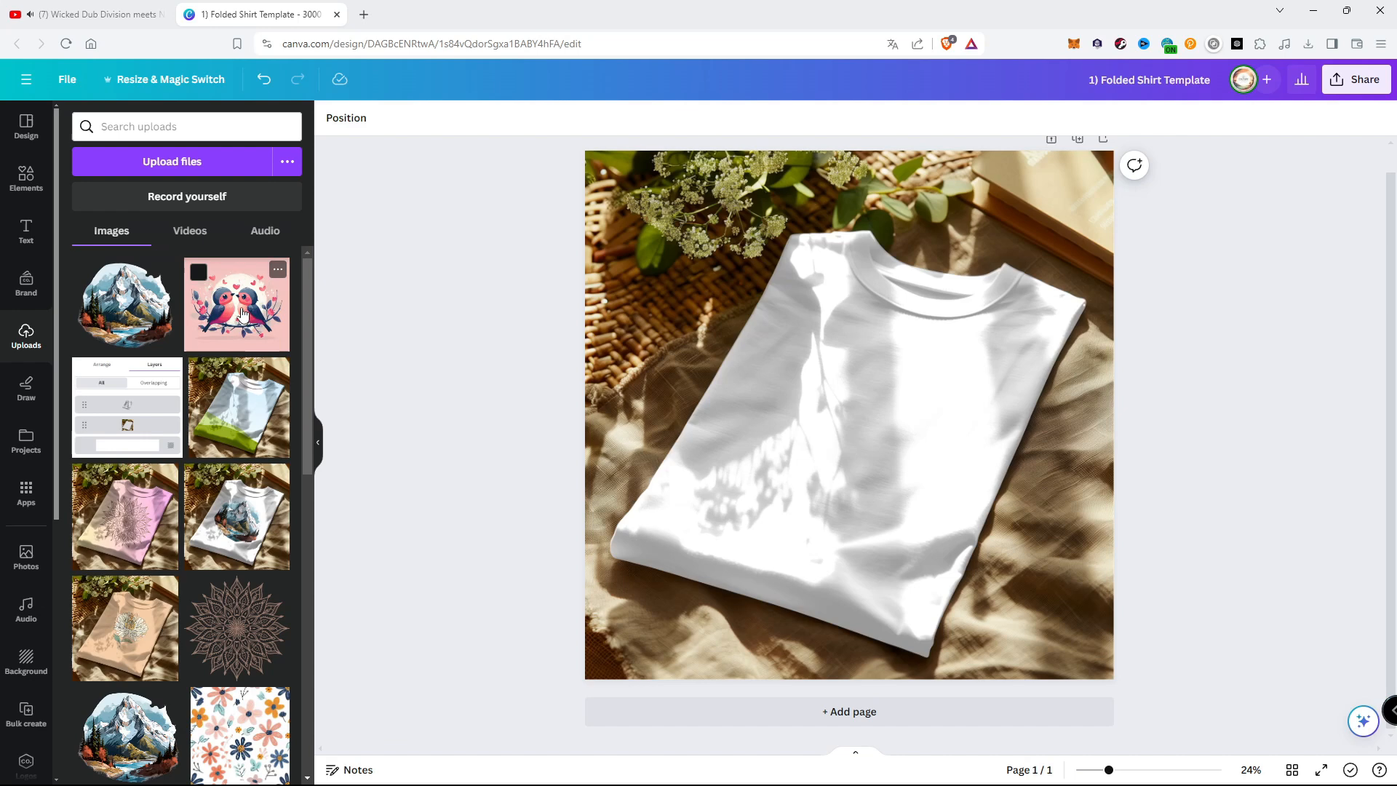
# Step: Add the pink lovebirds illustration on the shirt's chest and test its transparency
pyautogui.click(236, 304)
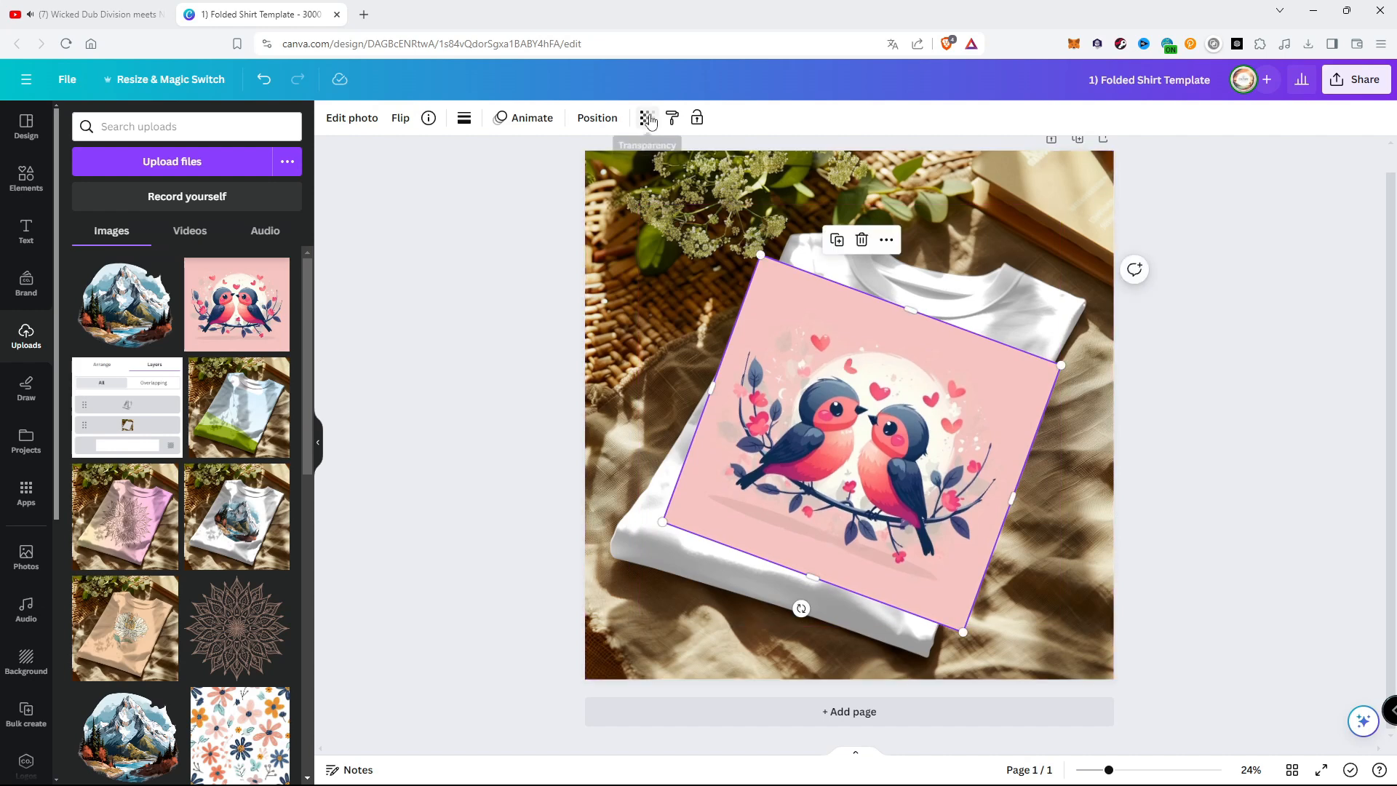
pyautogui.click(647, 118)
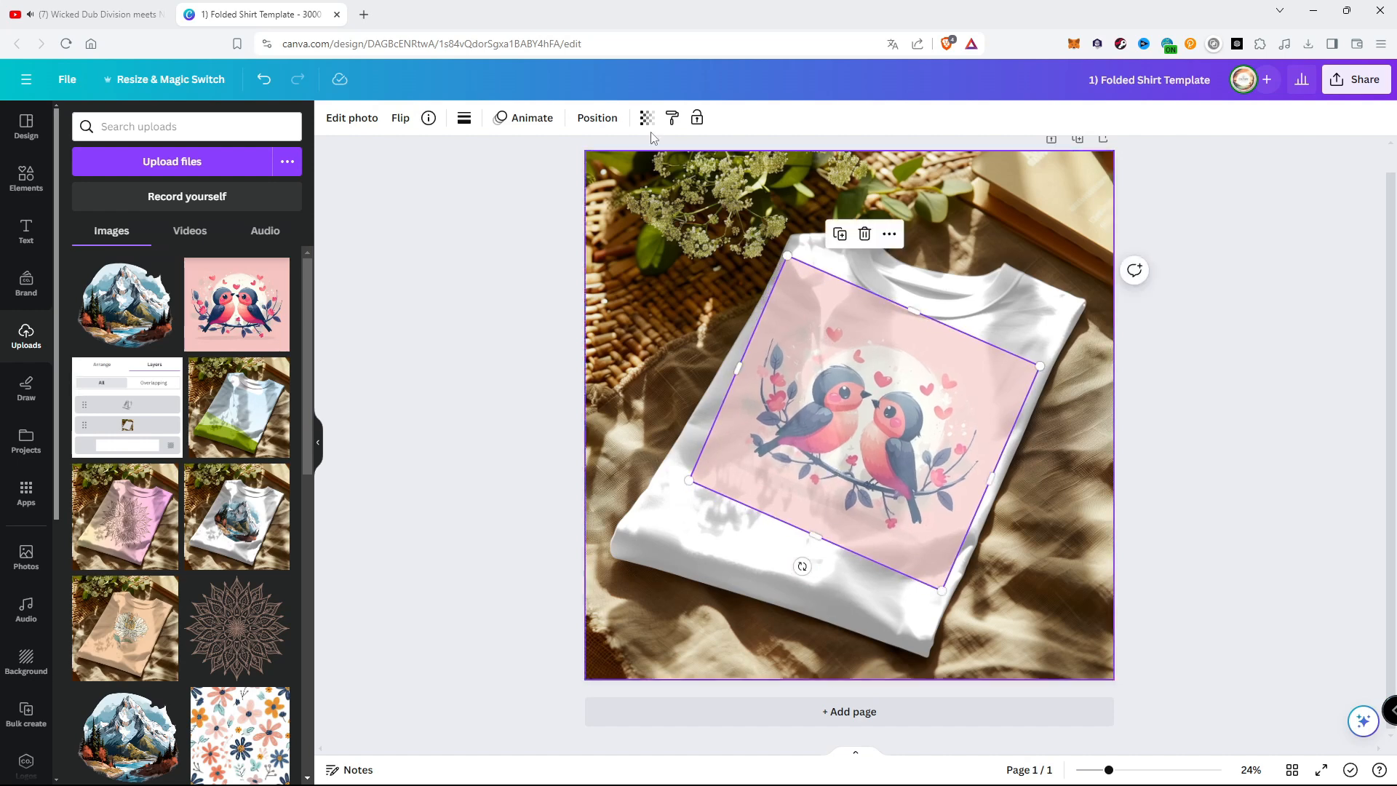
pyautogui.click(646, 117)
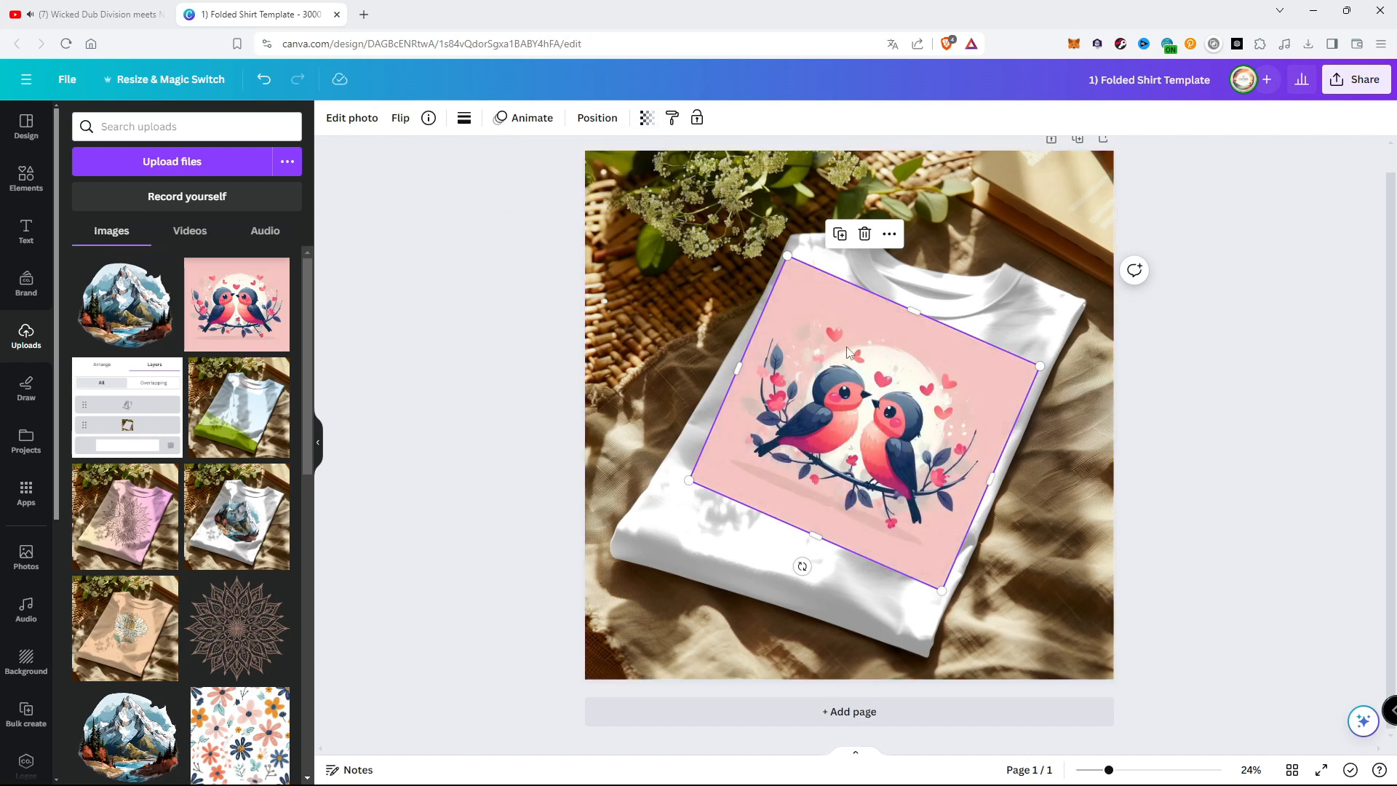
pyautogui.moveTo(810, 292)
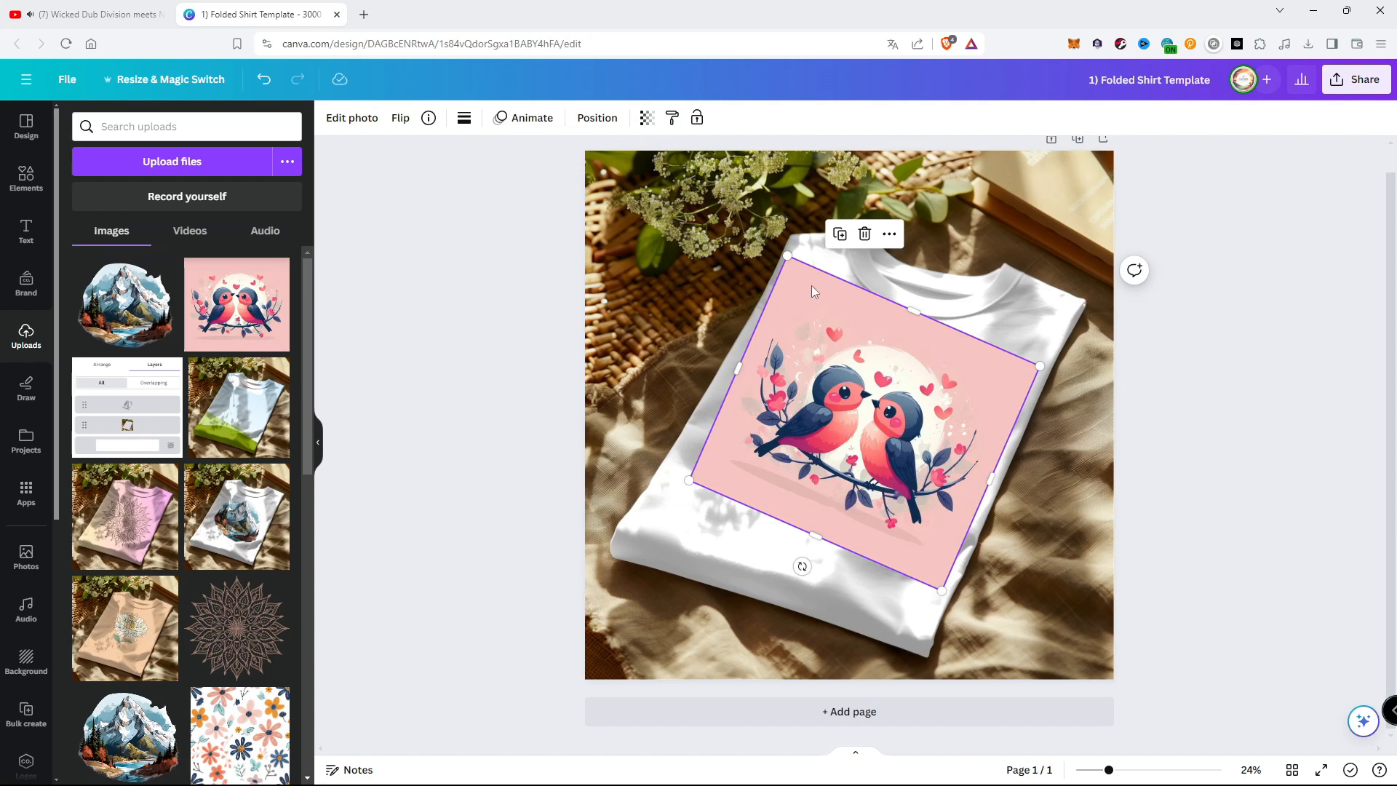
pyautogui.moveTo(860, 321)
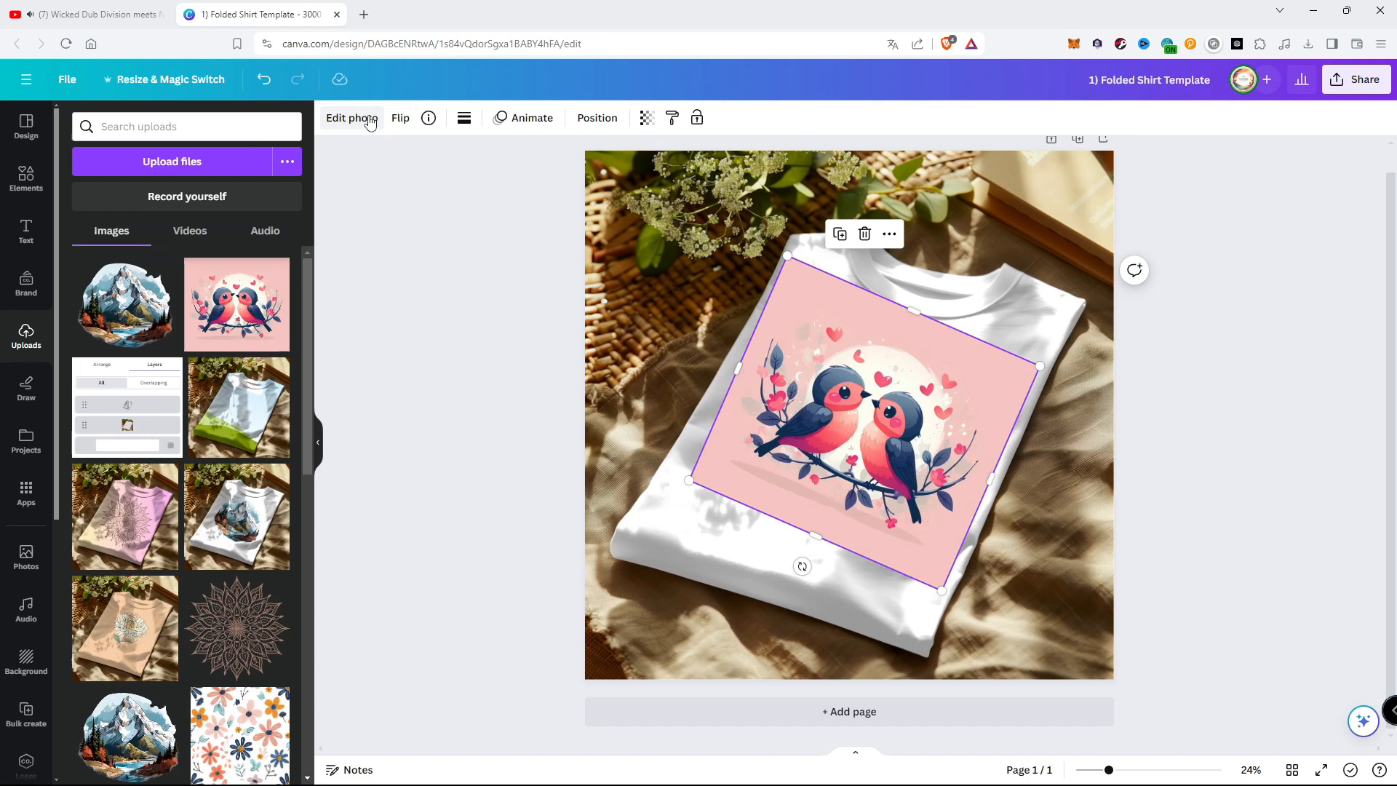
pyautogui.moveTo(804, 377)
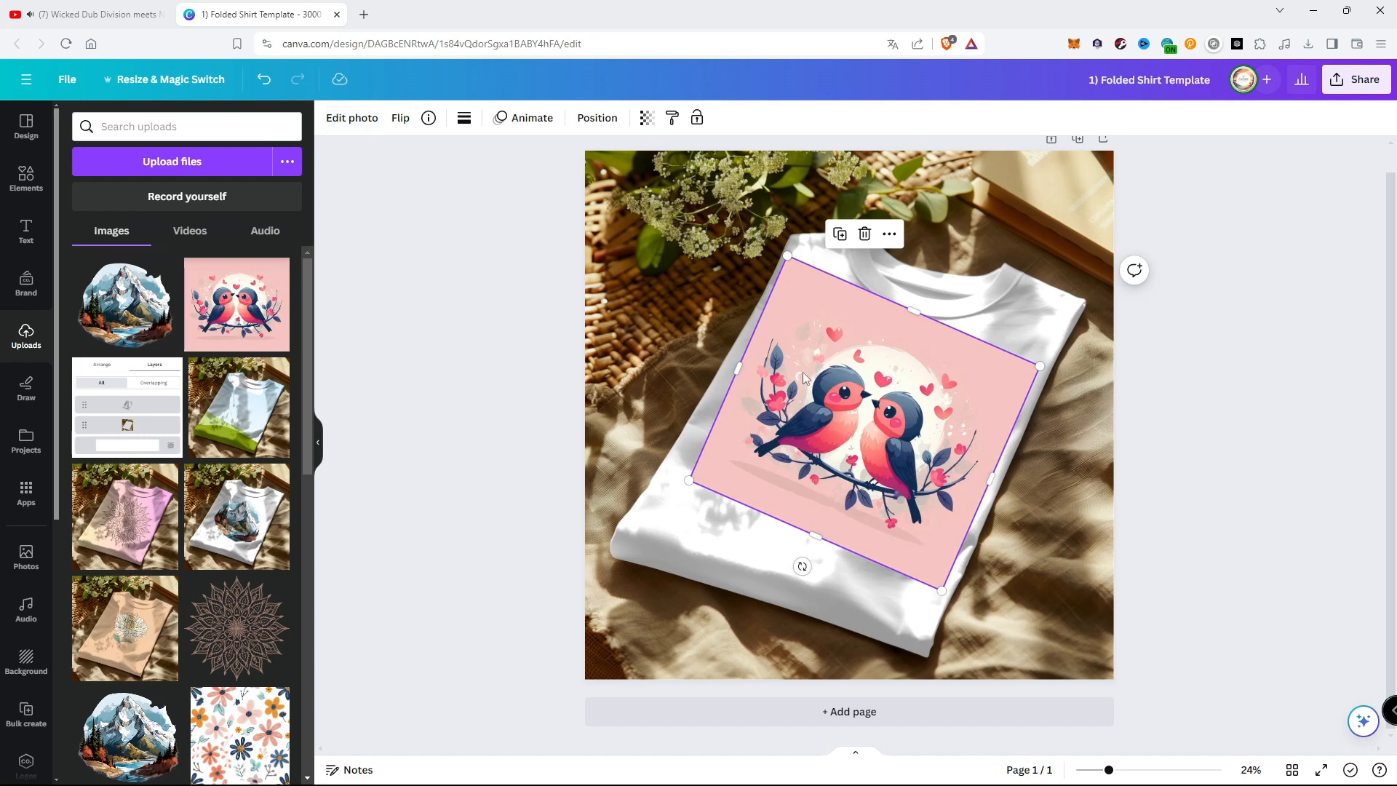
# Step: Colour the shirt's base layer with the lovebirds pink sampled by eyedropper
pyautogui.rightClick(801, 378)
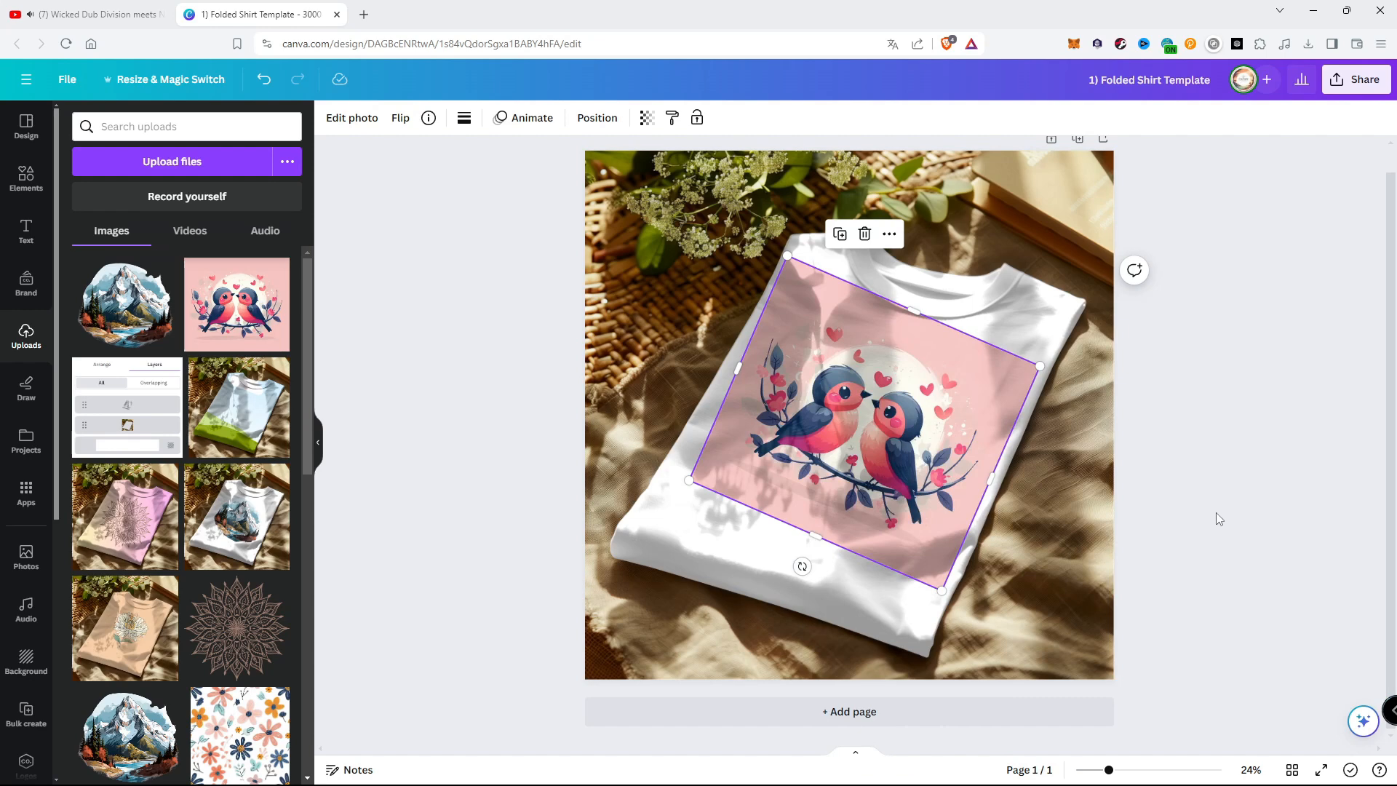
pyautogui.click(1218, 518)
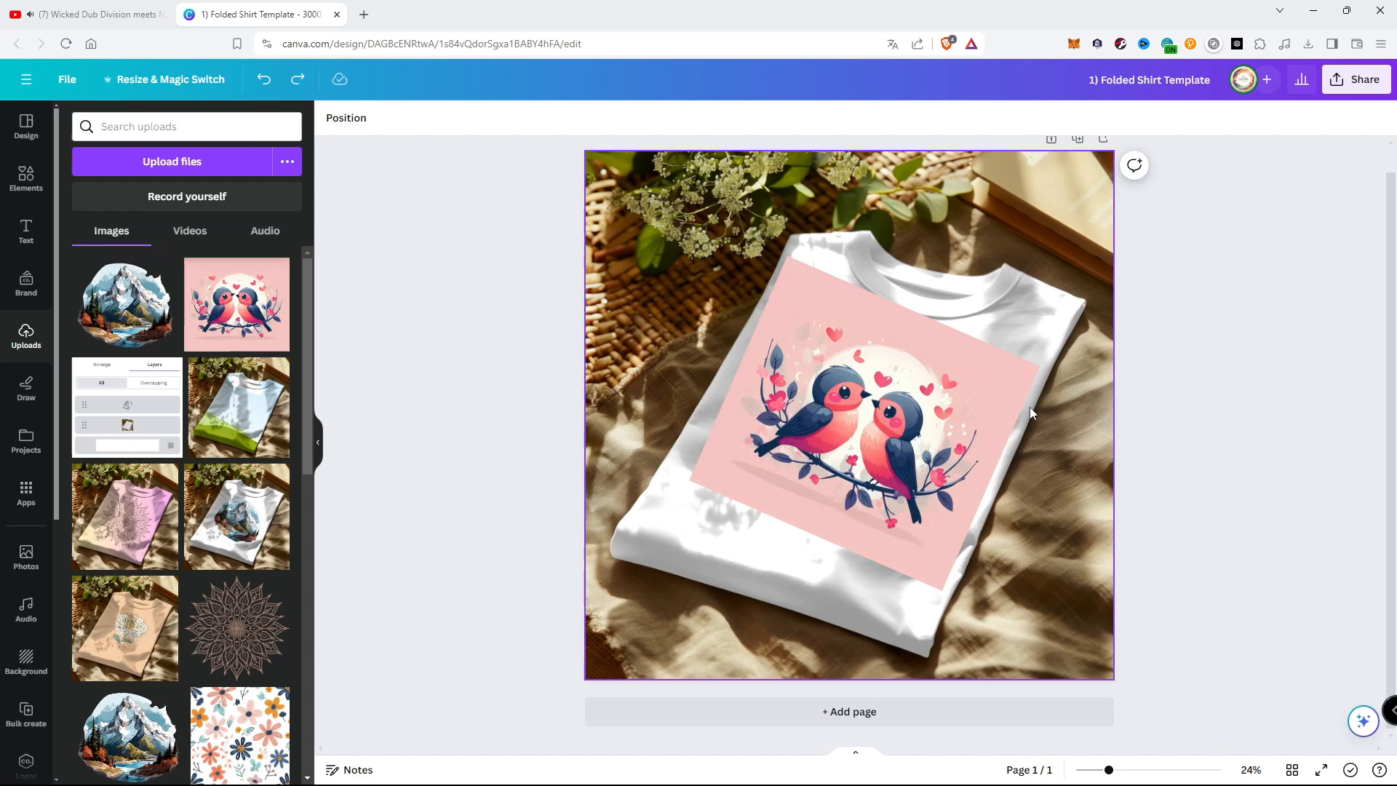
pyautogui.click(865, 419)
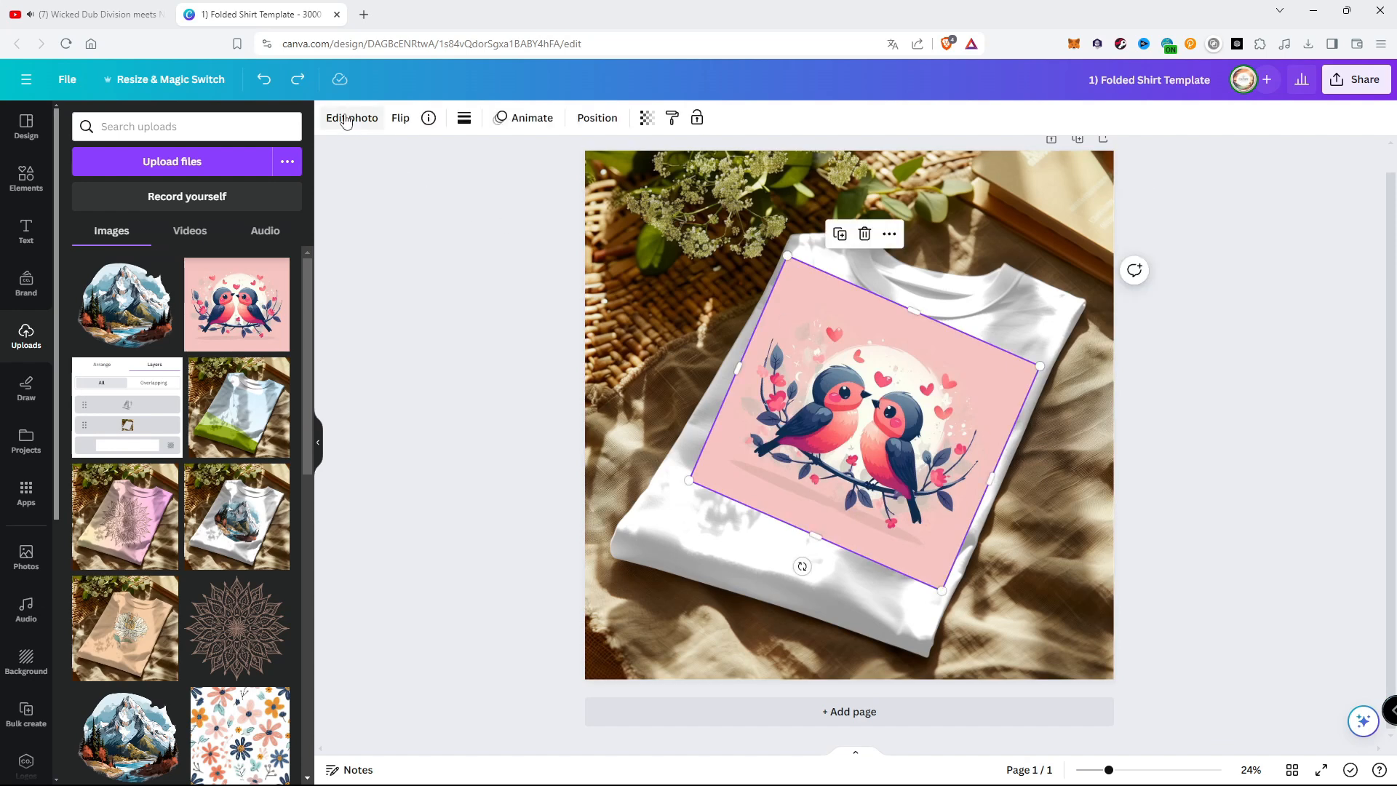
pyautogui.moveTo(595, 118)
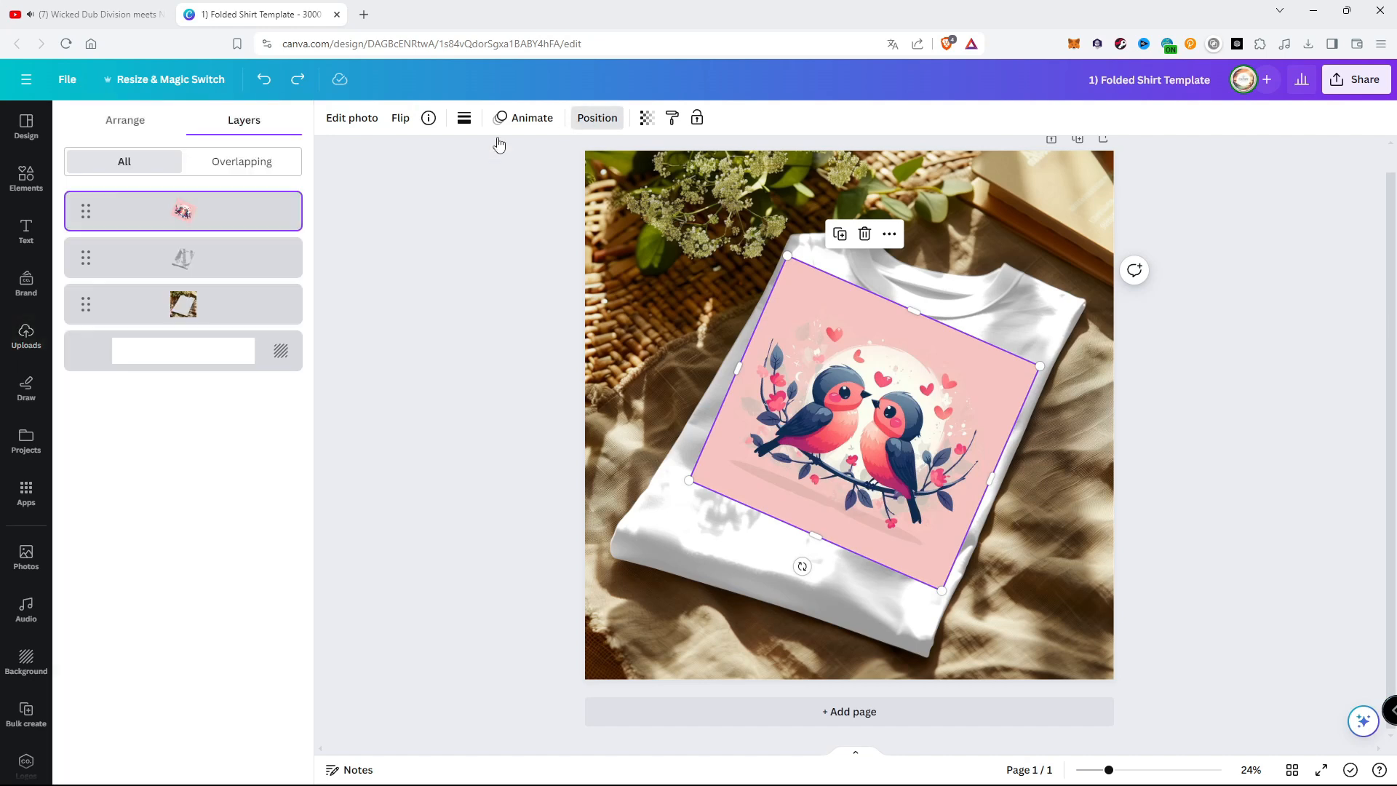
pyautogui.click(182, 349)
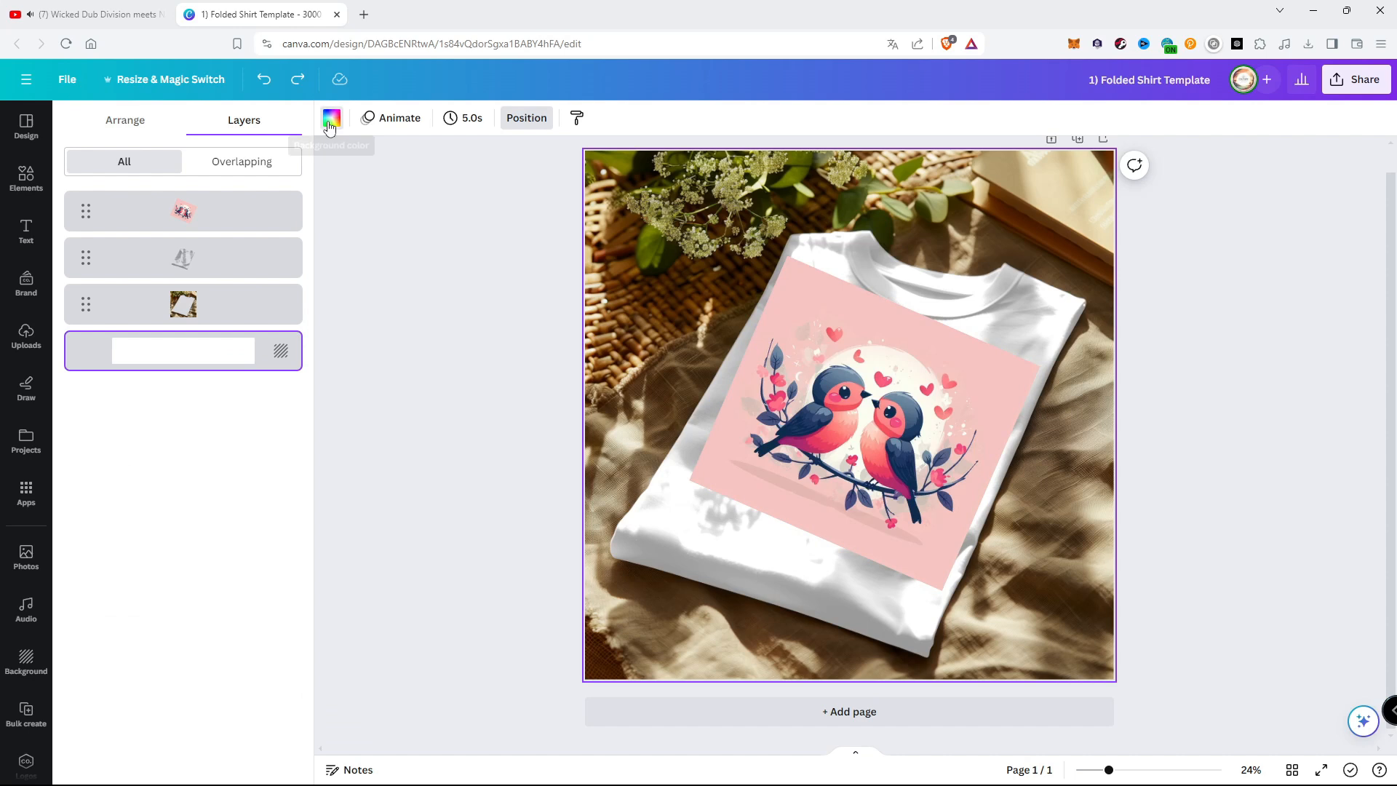
pyautogui.click(331, 116)
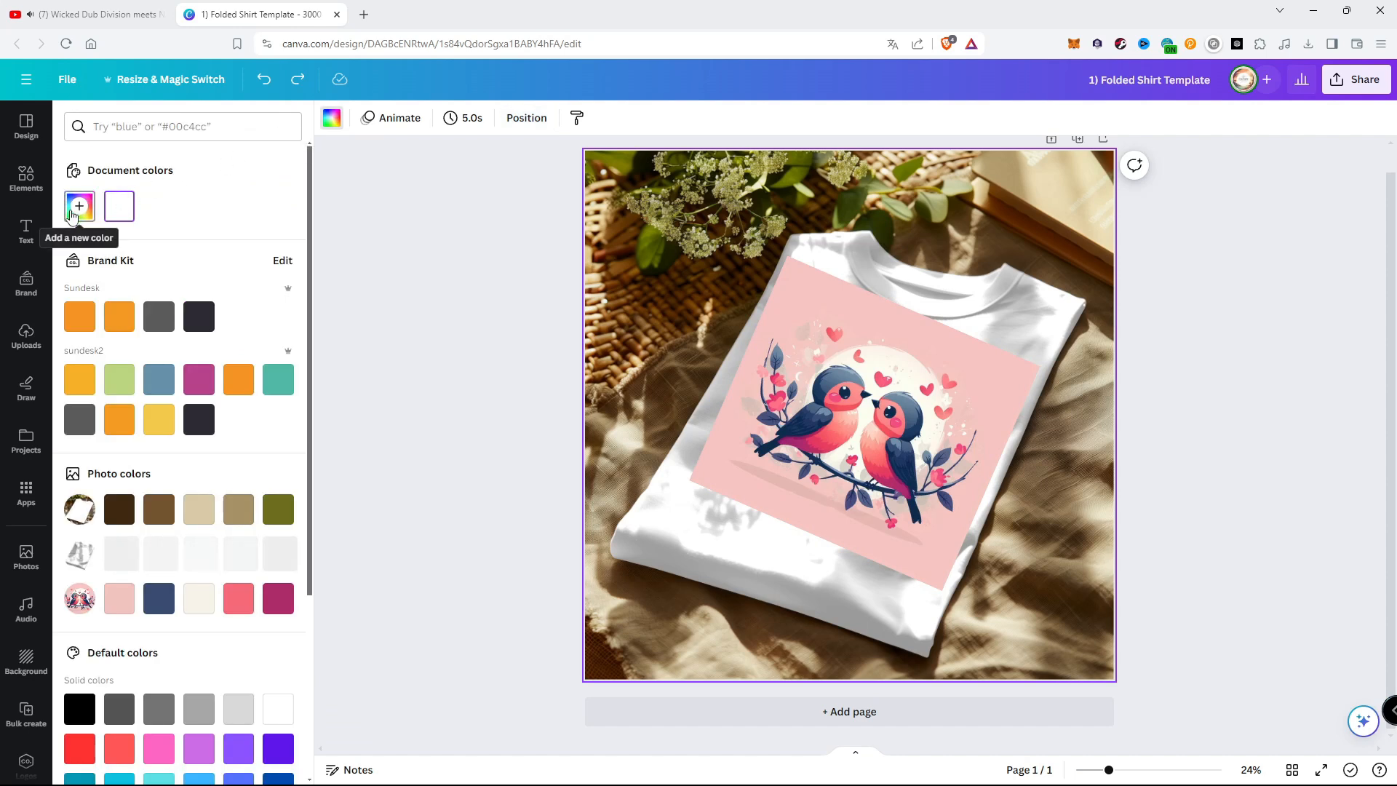
pyautogui.click(78, 206)
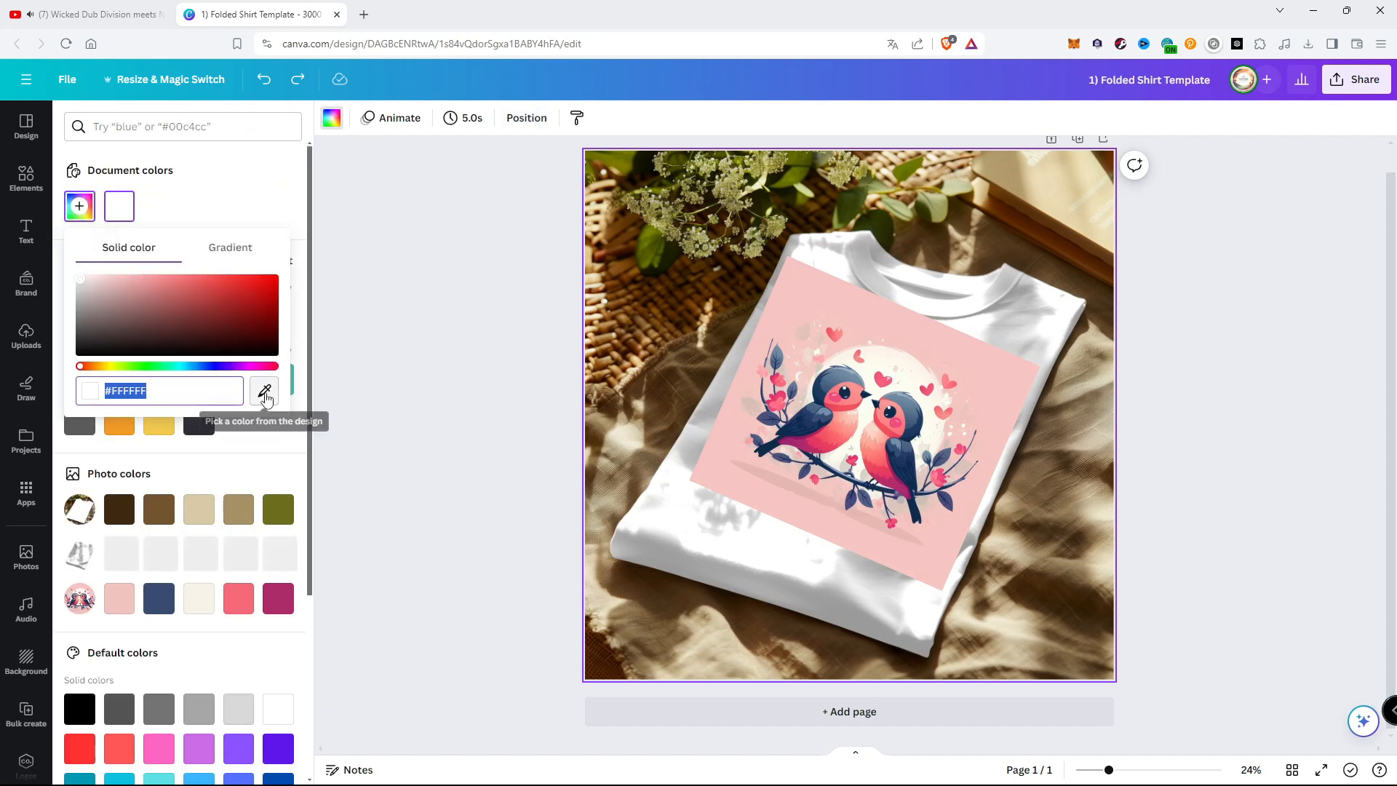
pyautogui.click(263, 389)
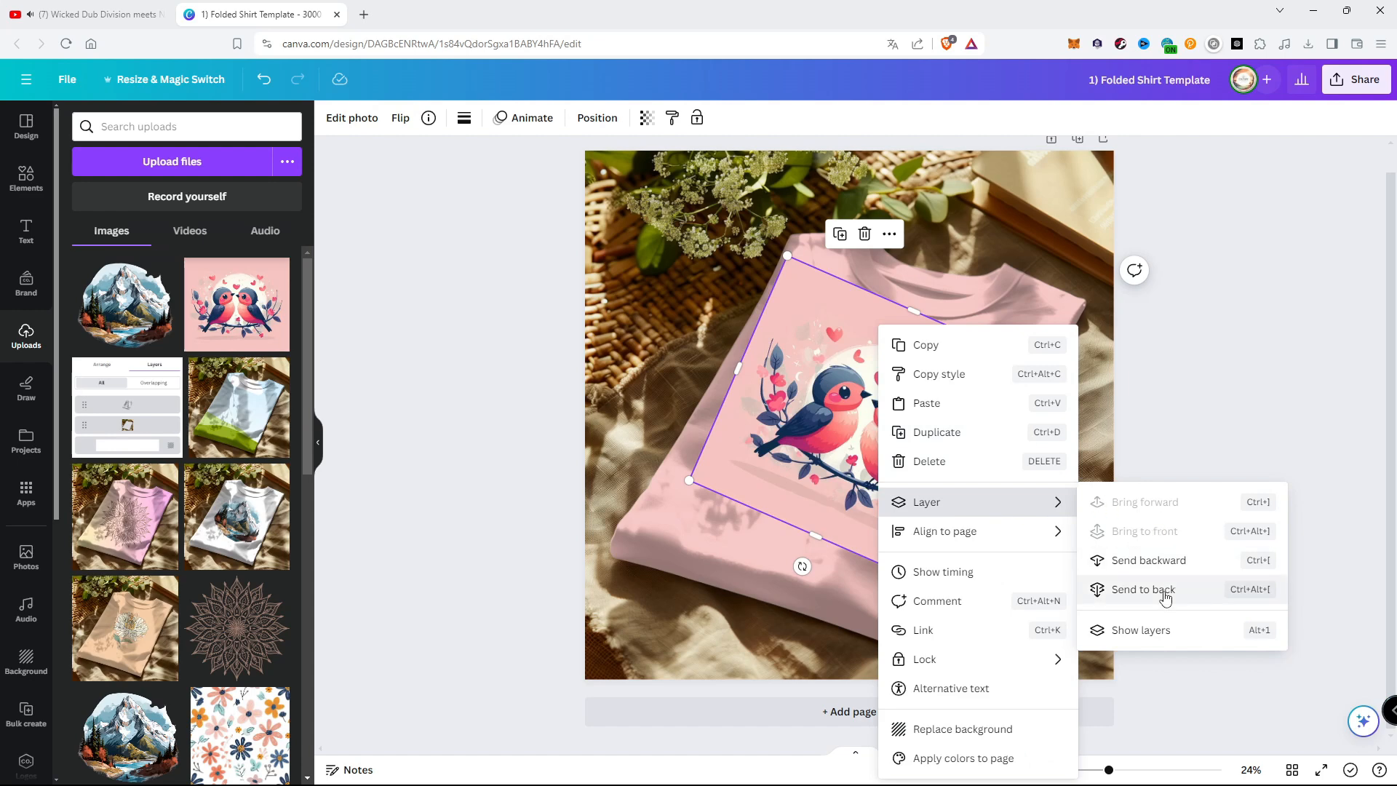
# Step: Send the lovebirds illustration behind all other layers
pyautogui.click(1143, 589)
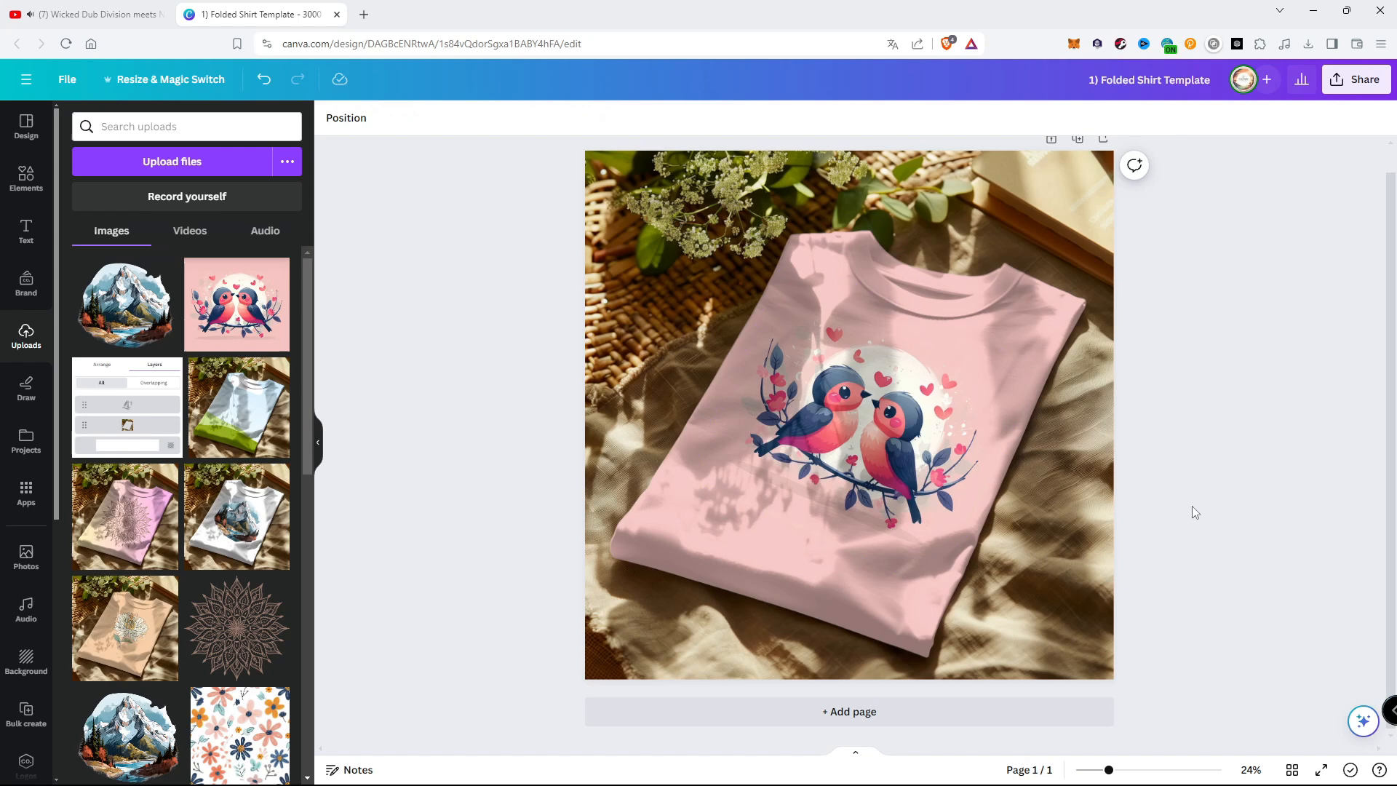
pyautogui.moveTo(1247, 464)
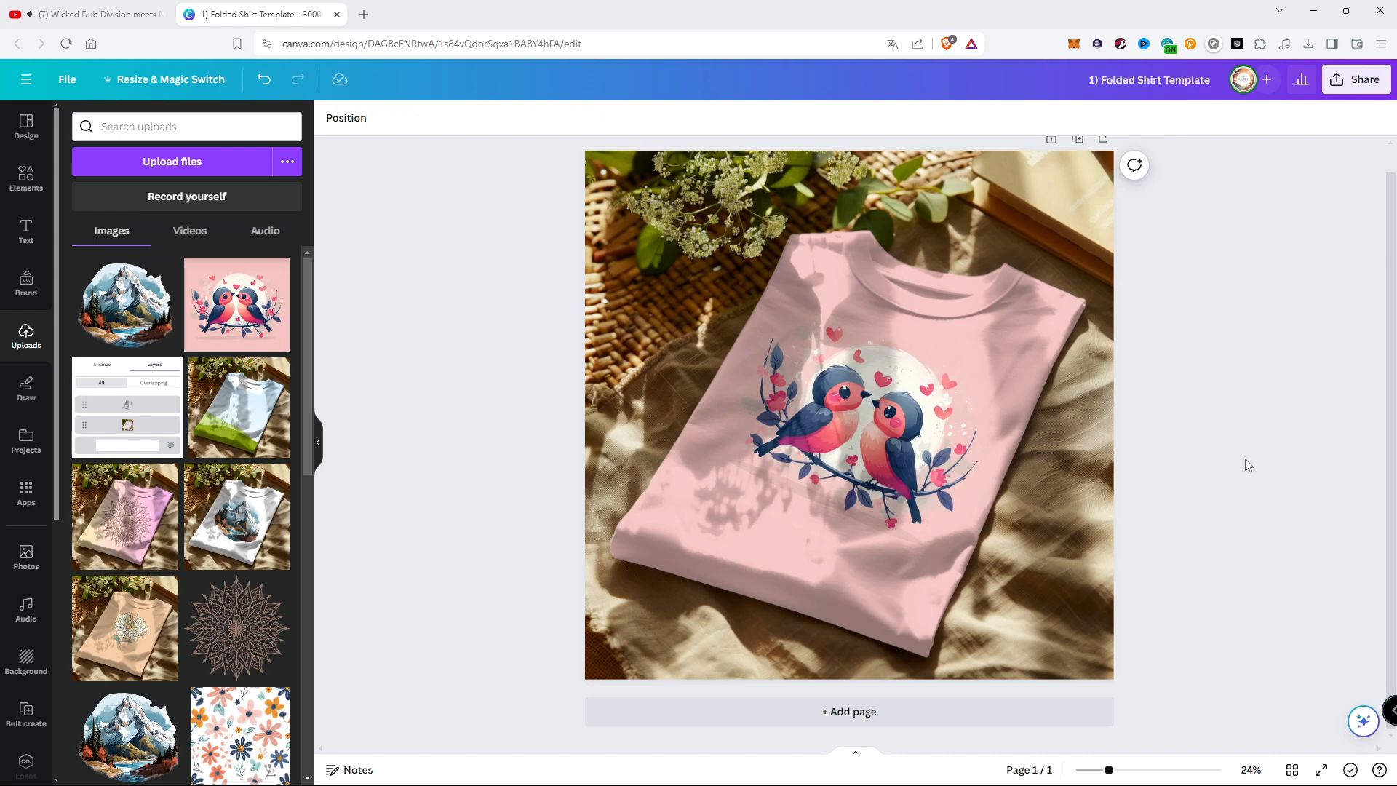
pyautogui.moveTo(1362, 84)
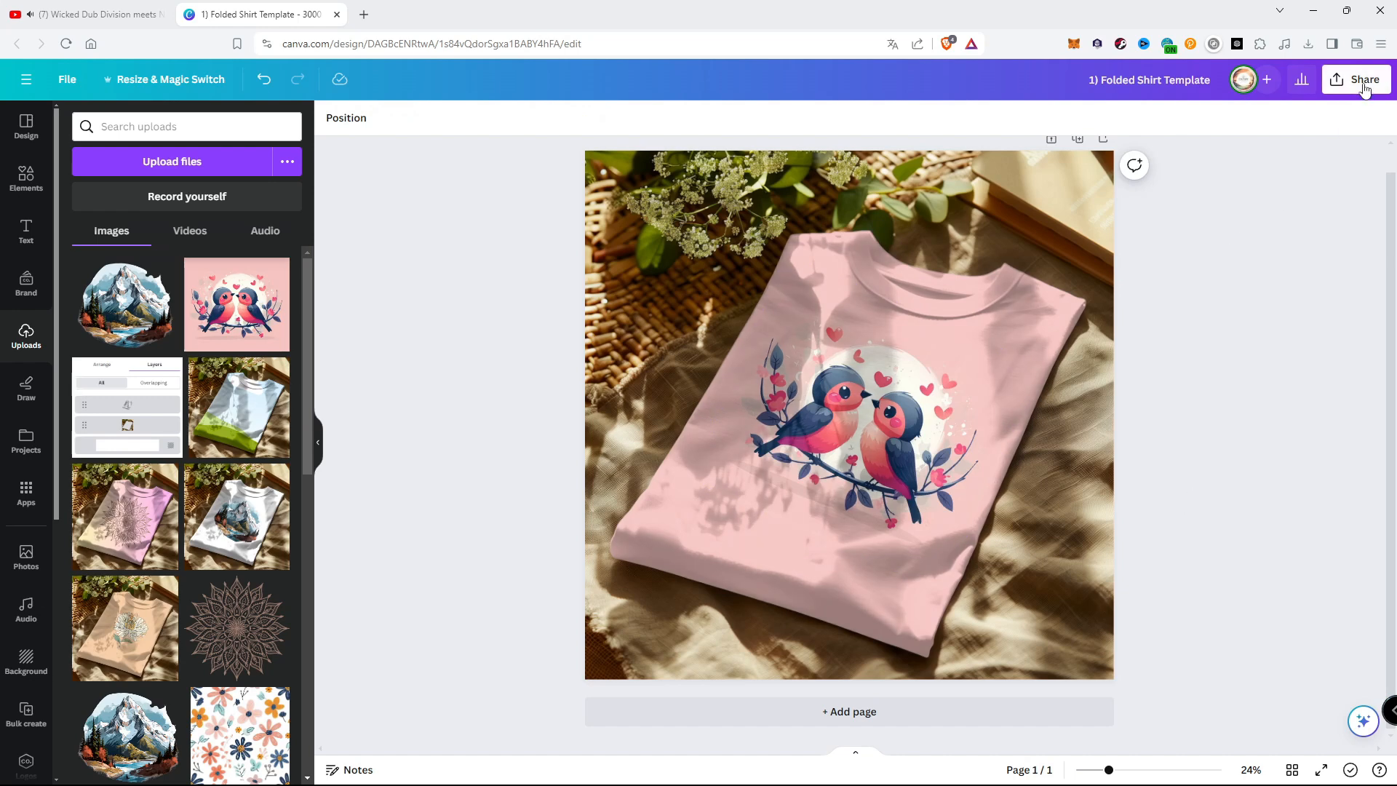
# Step: Open the Download options and show the file-type list with PNG
pyautogui.click(1355, 79)
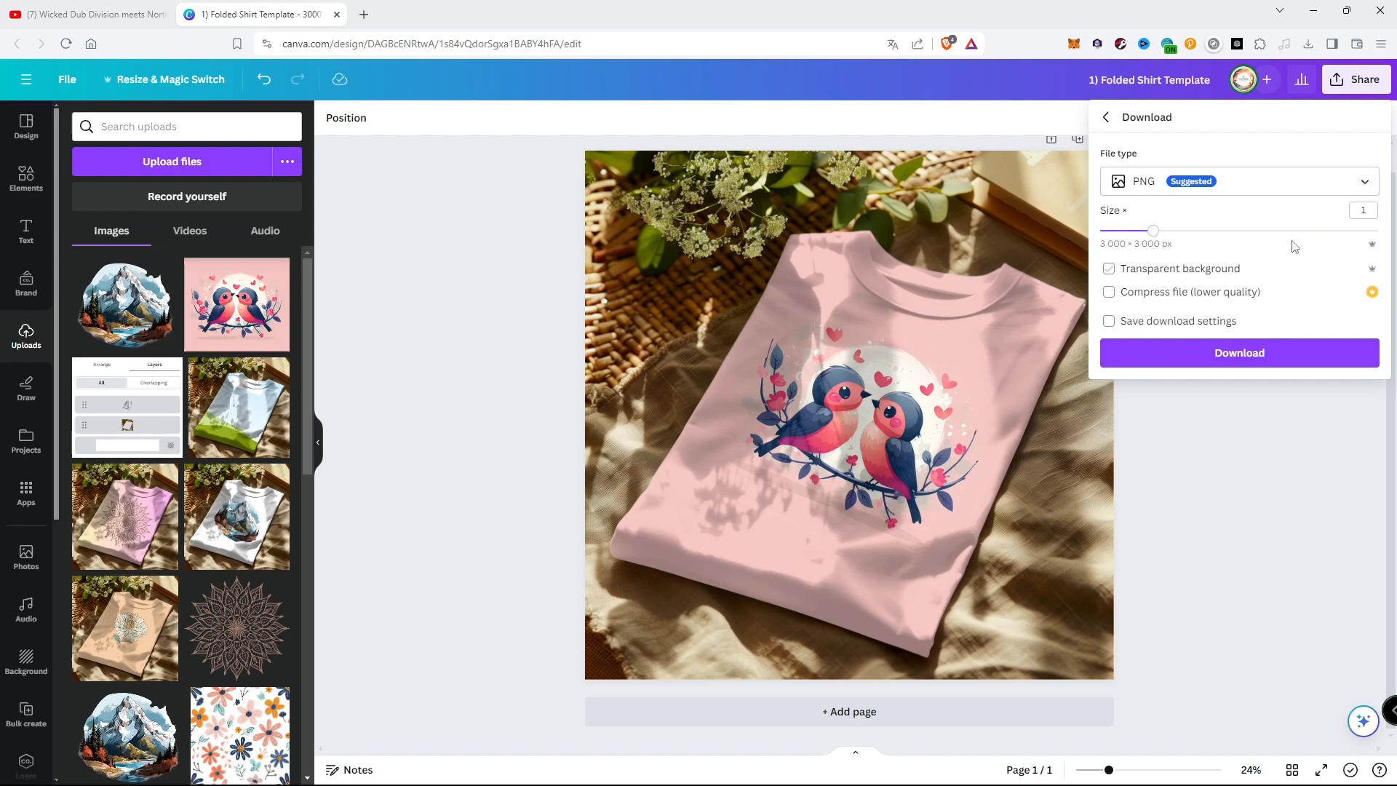
pyautogui.click(1238, 181)
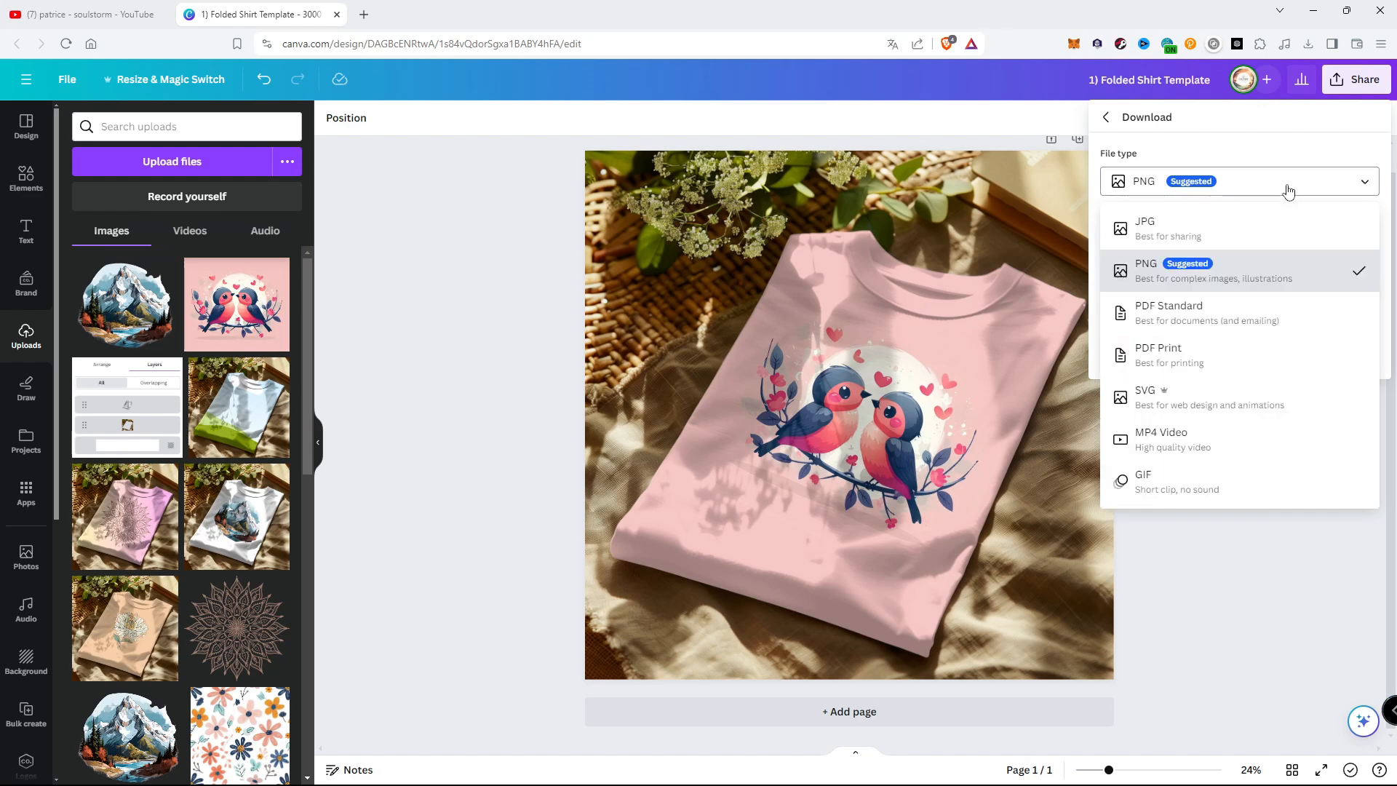